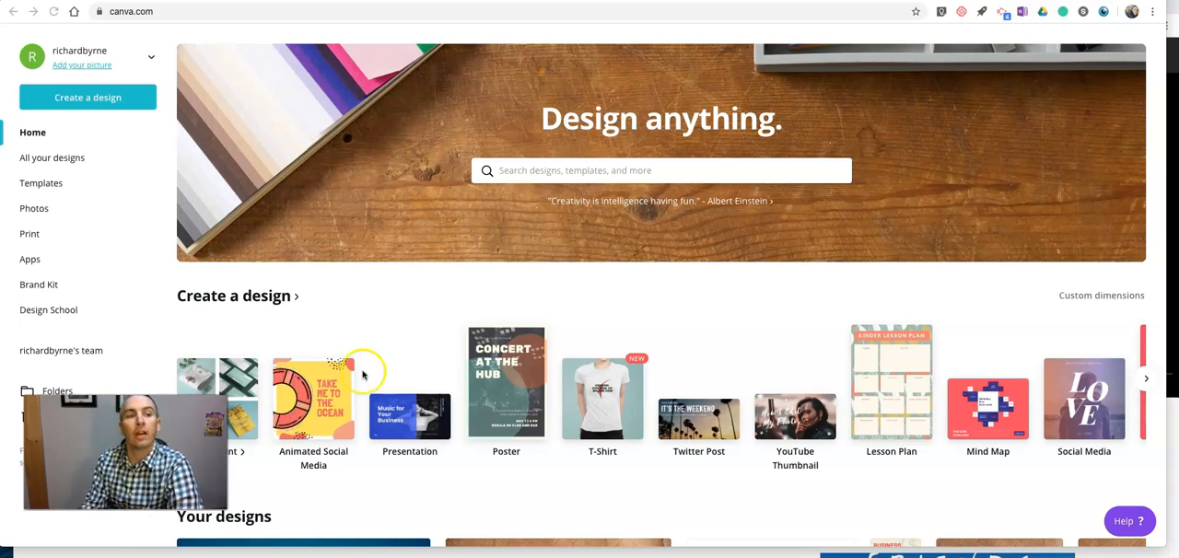
mouse_move(142, 206)
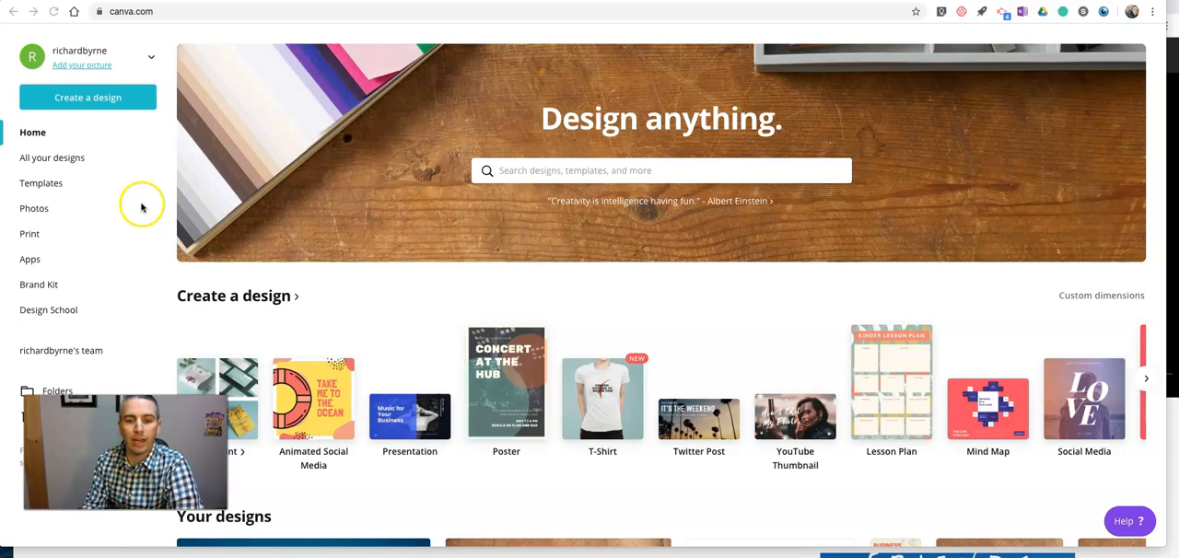
mouse_move(455, 250)
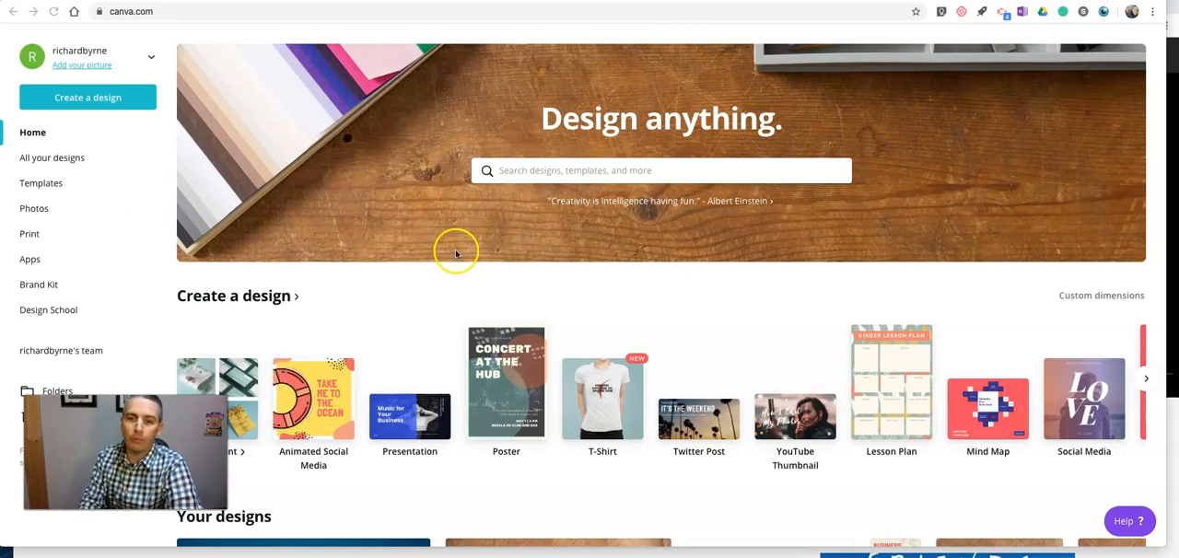
Step: Search Canva templates for 'info' and browse the infographic template results
click(659, 169)
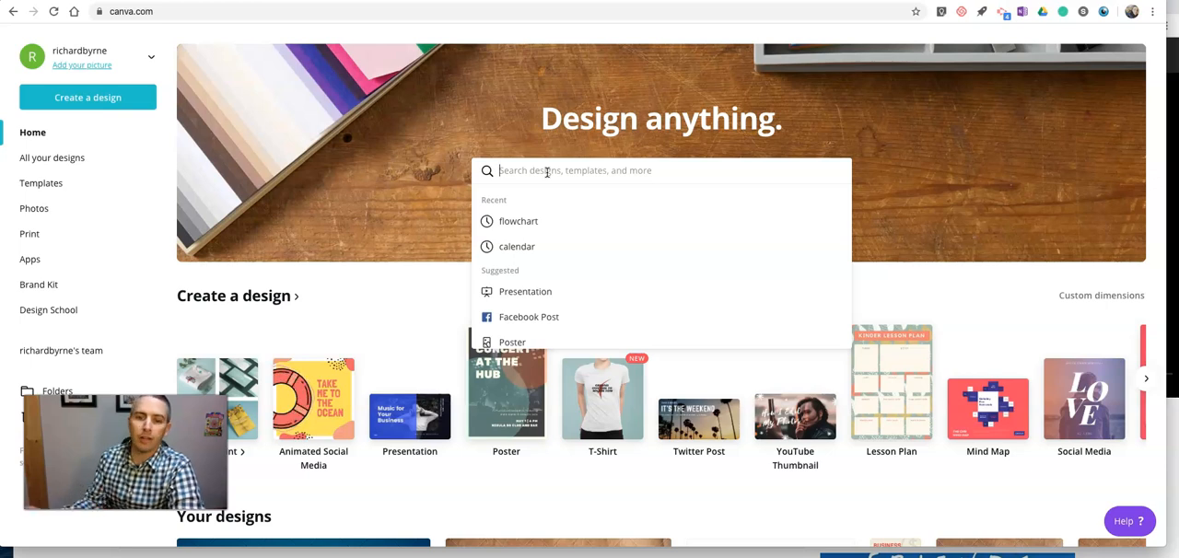
text(infographic)
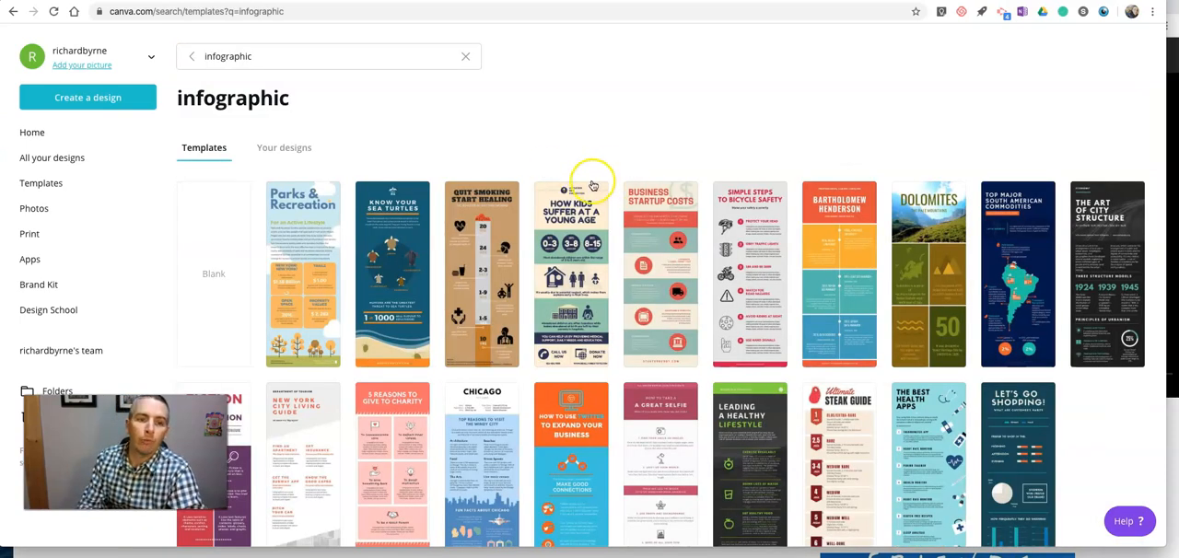
scroll(down, 3)
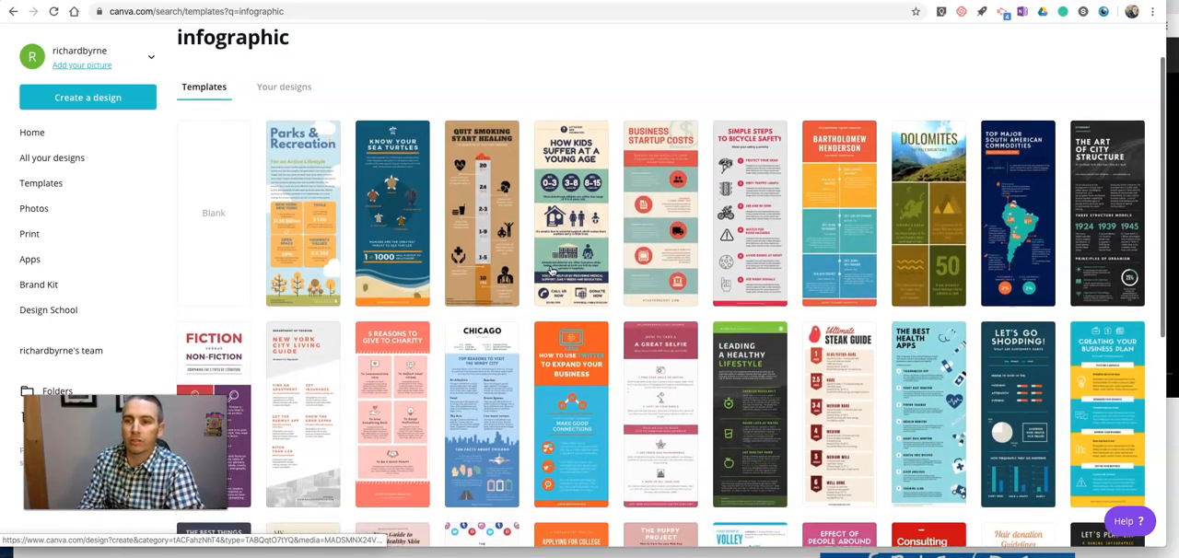
scroll(down, 3)
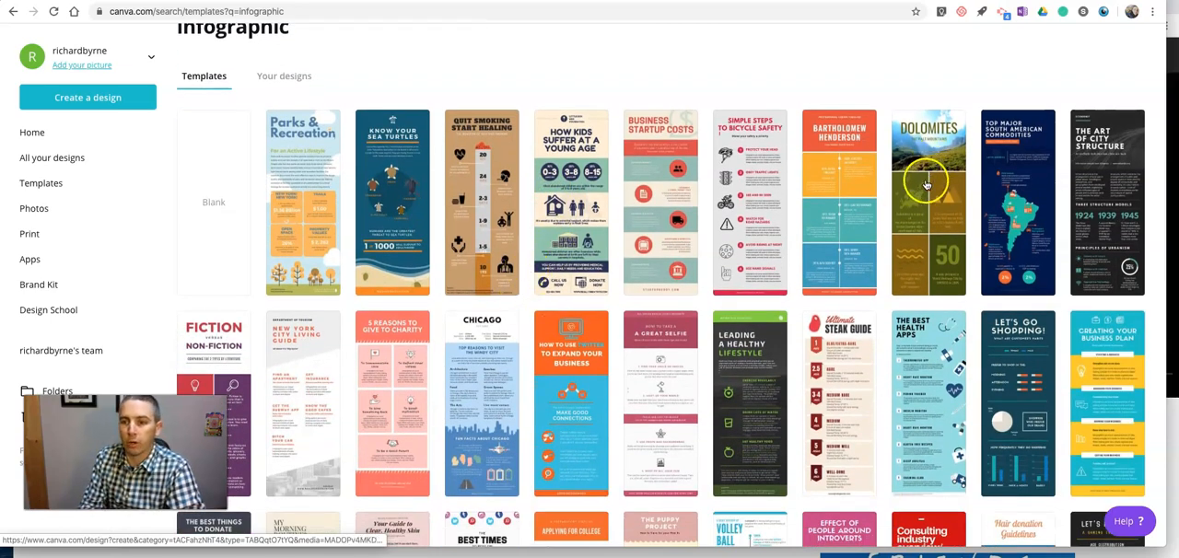
Step: Open the Dolomites template and retype its subtitle as 'A SHORT GUIDE'
click(928, 201)
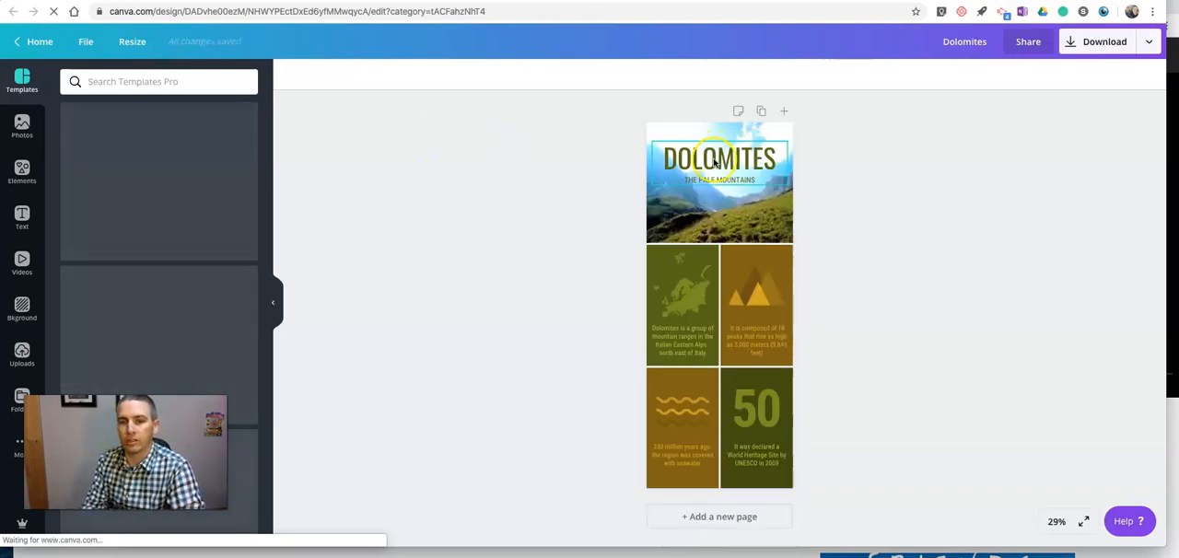
click(718, 157)
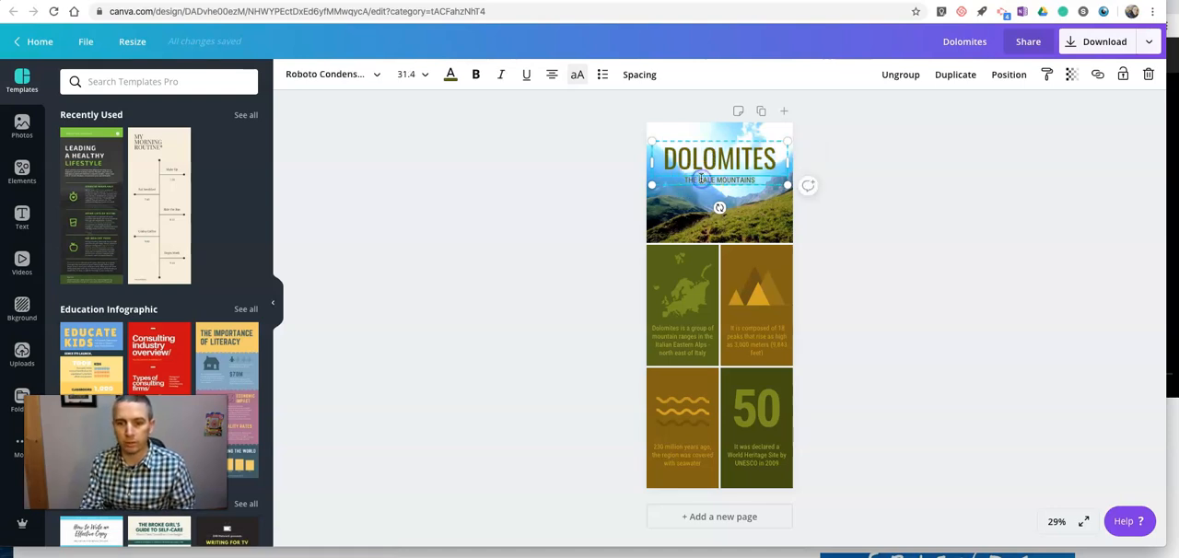
text(A SHORT GUIDE)
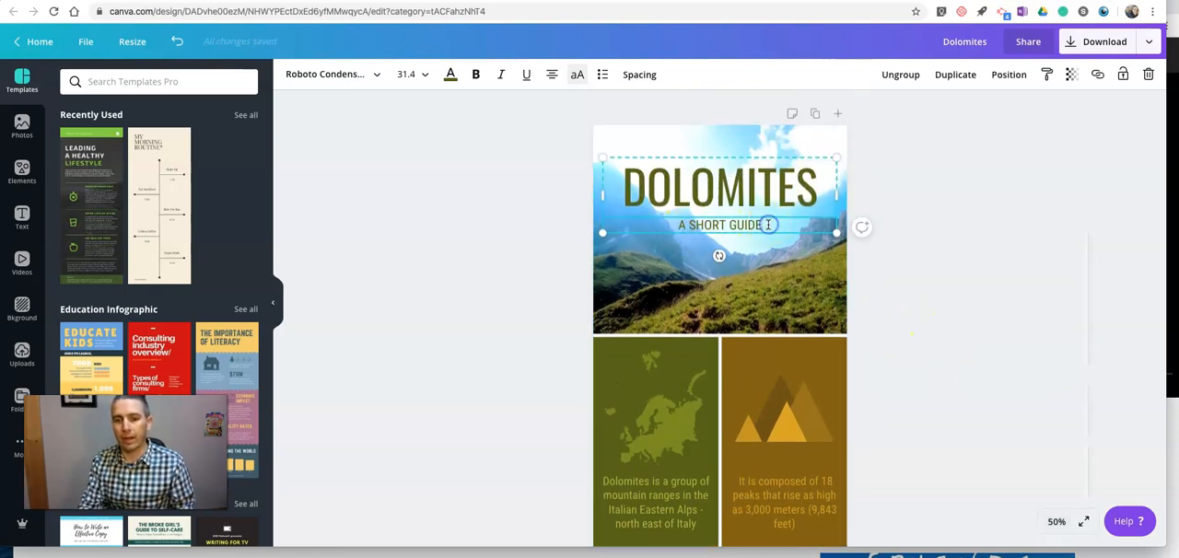
scroll(down, 3)
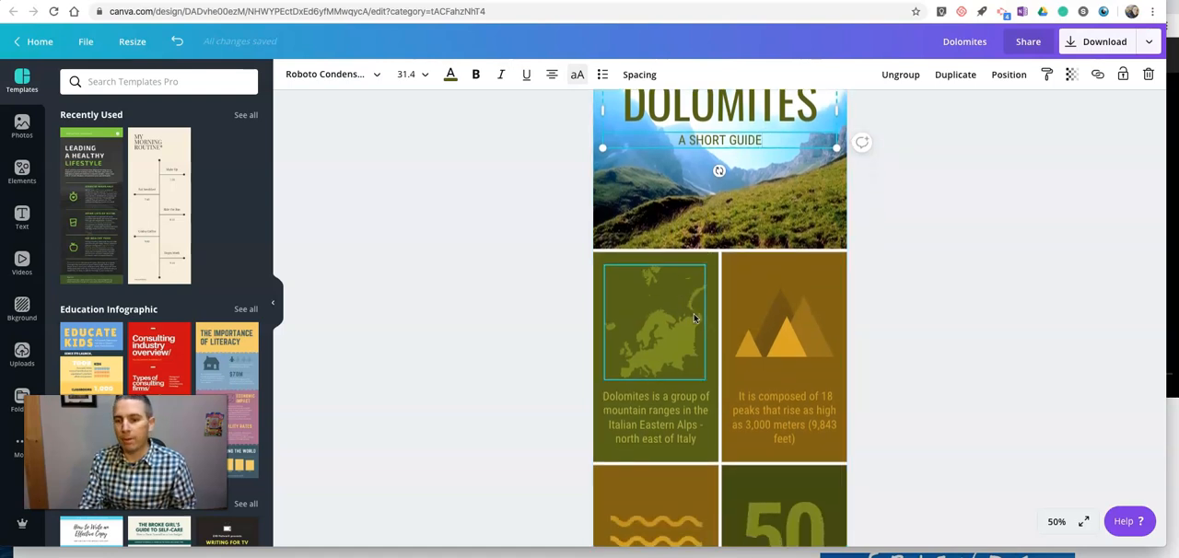
Step: Enlarge the mountain ranges caption to font size 32 and select the word Italy
click(656, 417)
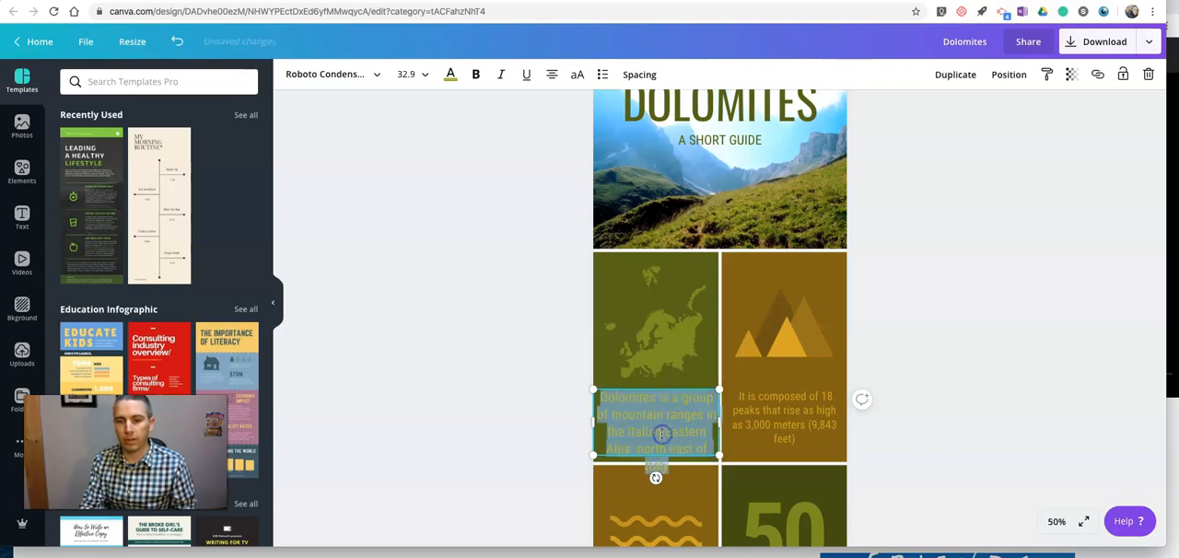
click(425, 74)
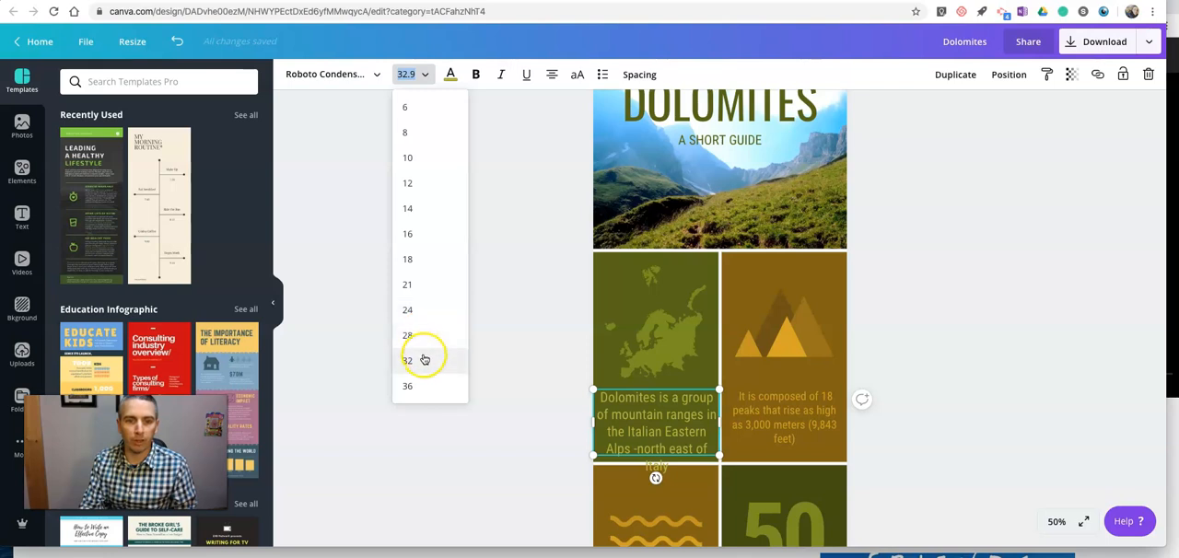
click(407, 359)
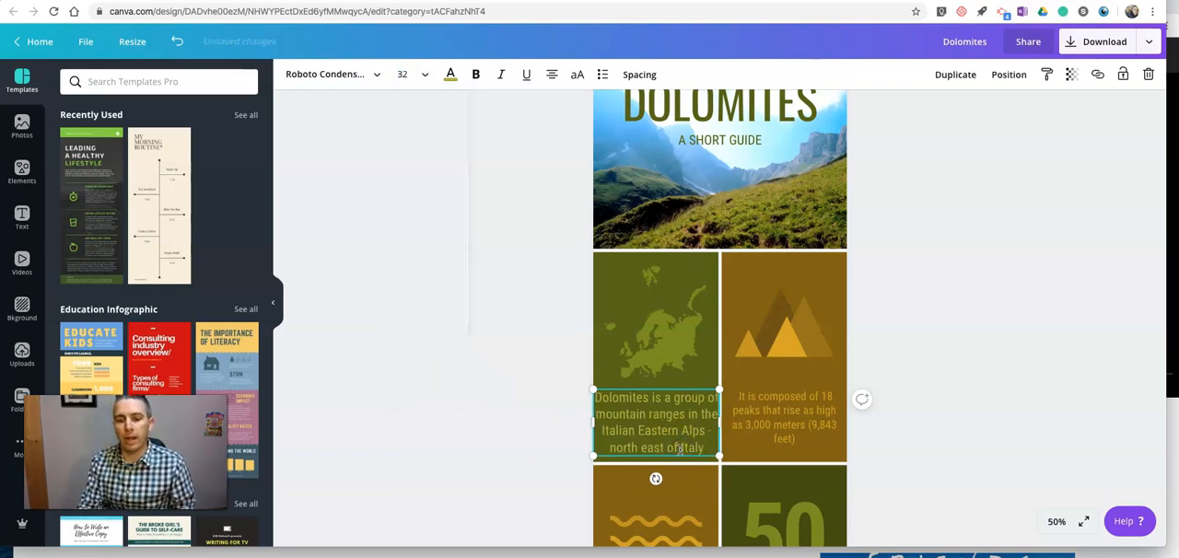
double_click(691, 448)
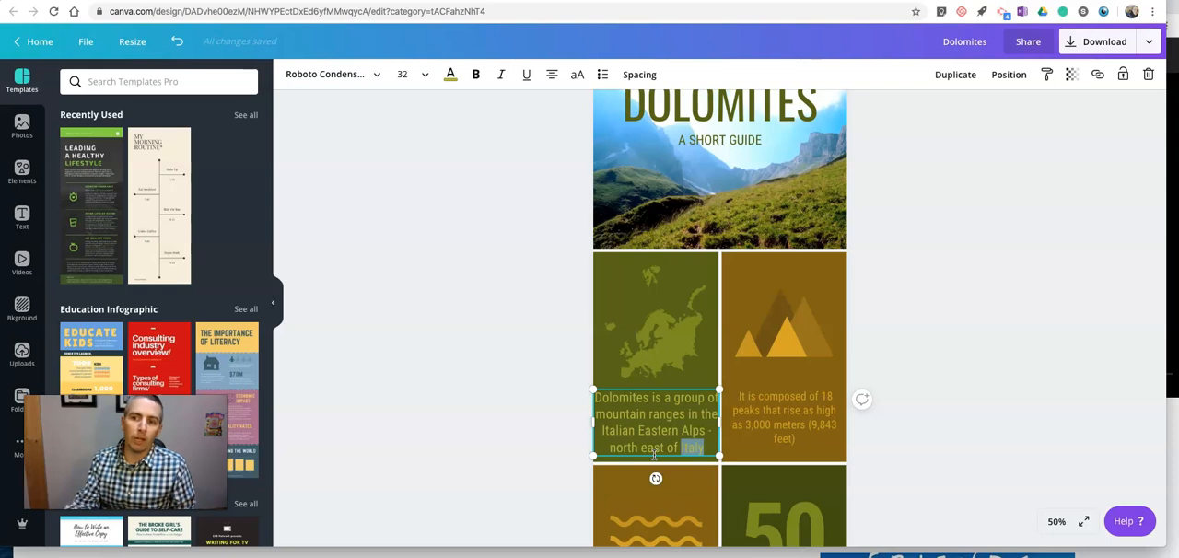
mouse_move(859, 333)
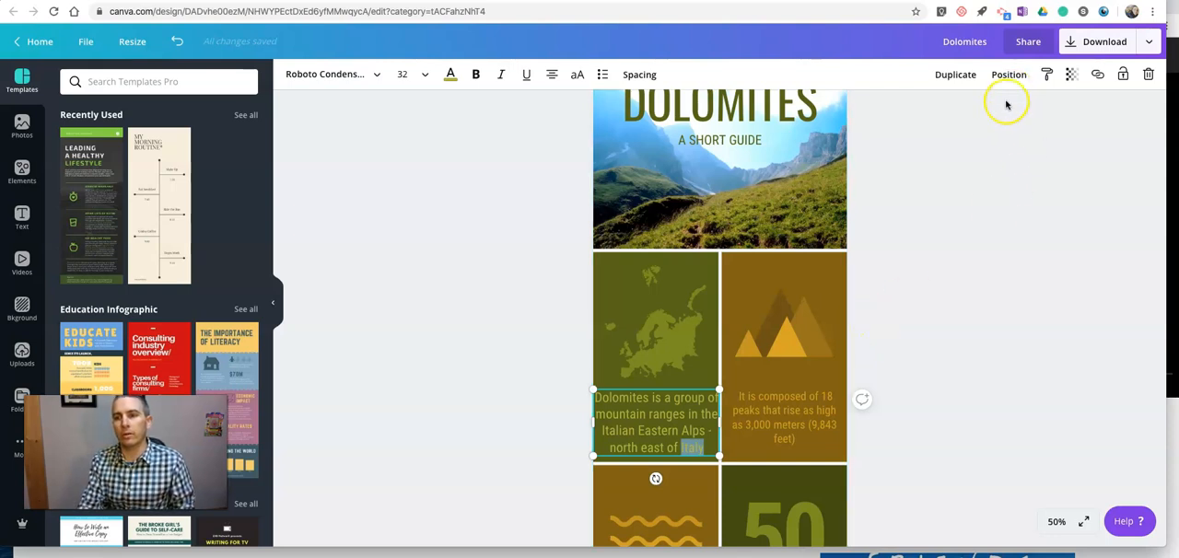
mouse_move(936, 192)
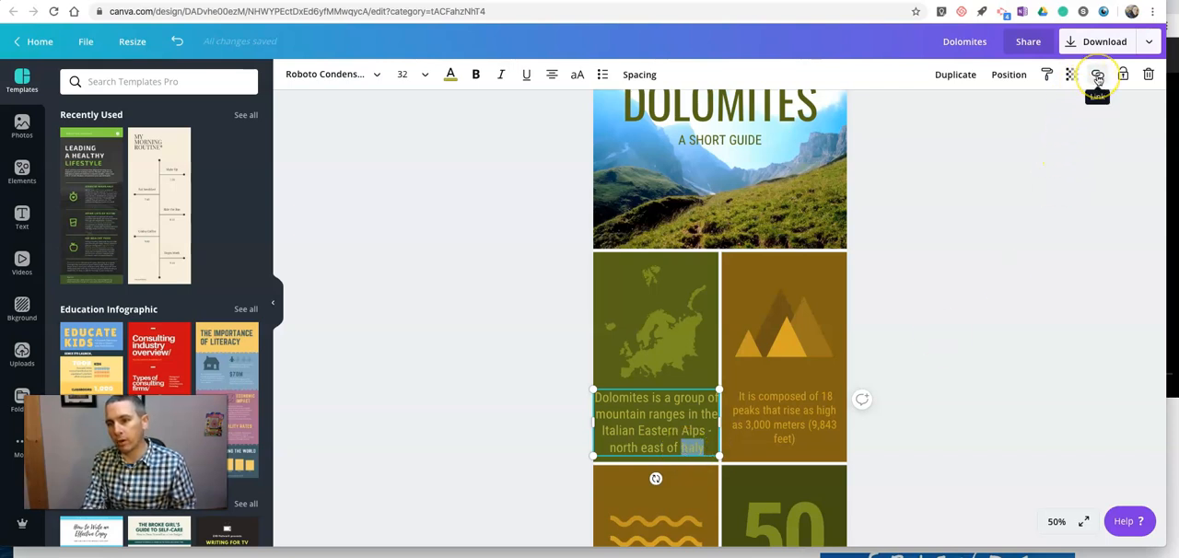
click(1098, 73)
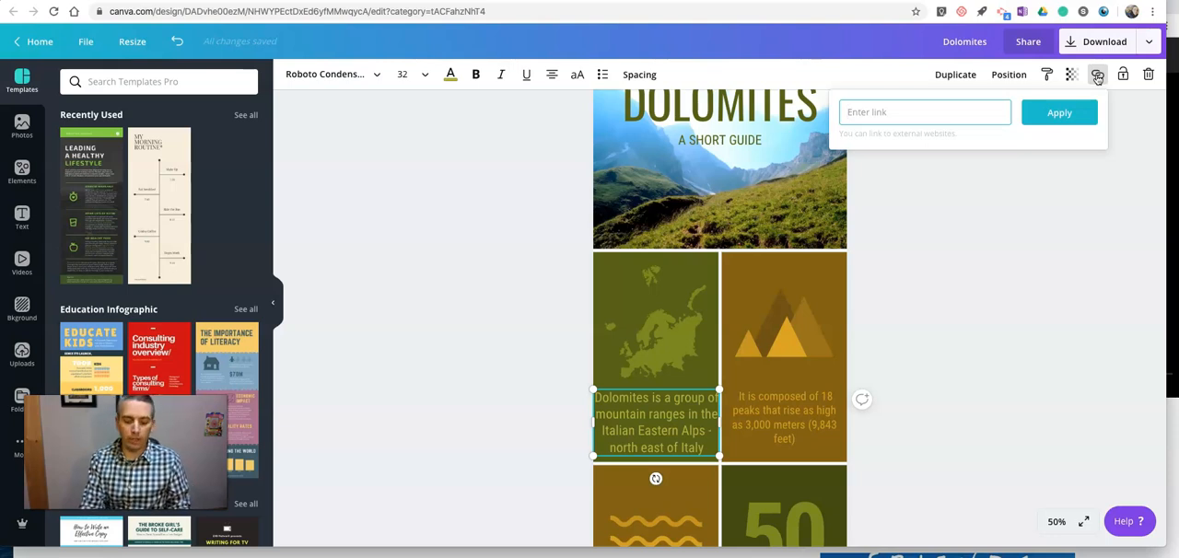
text(https://youtu.be/xPzJWG0-u0g)
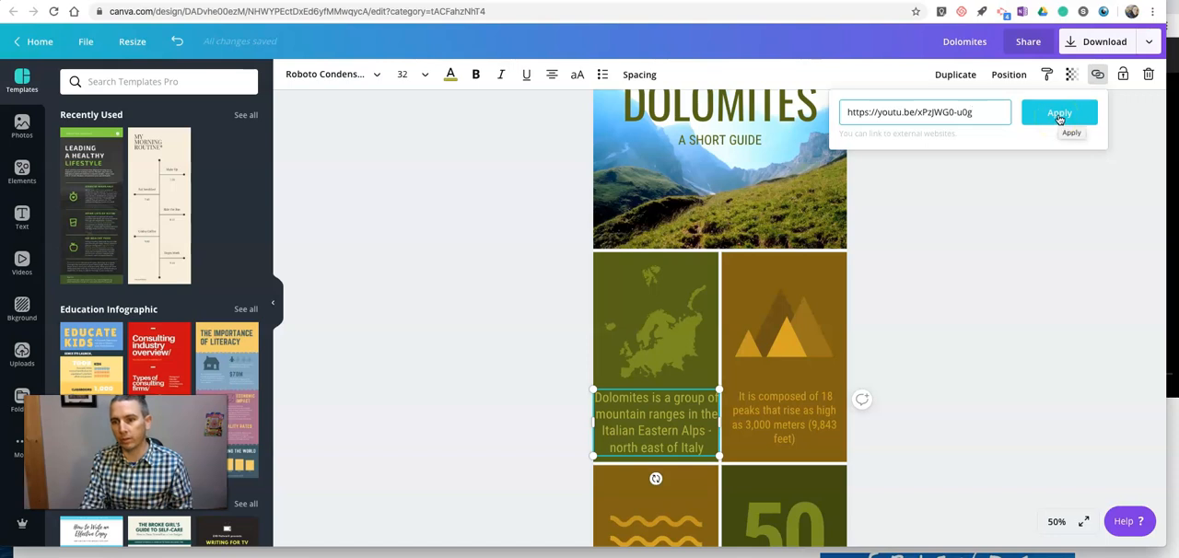
click(1059, 113)
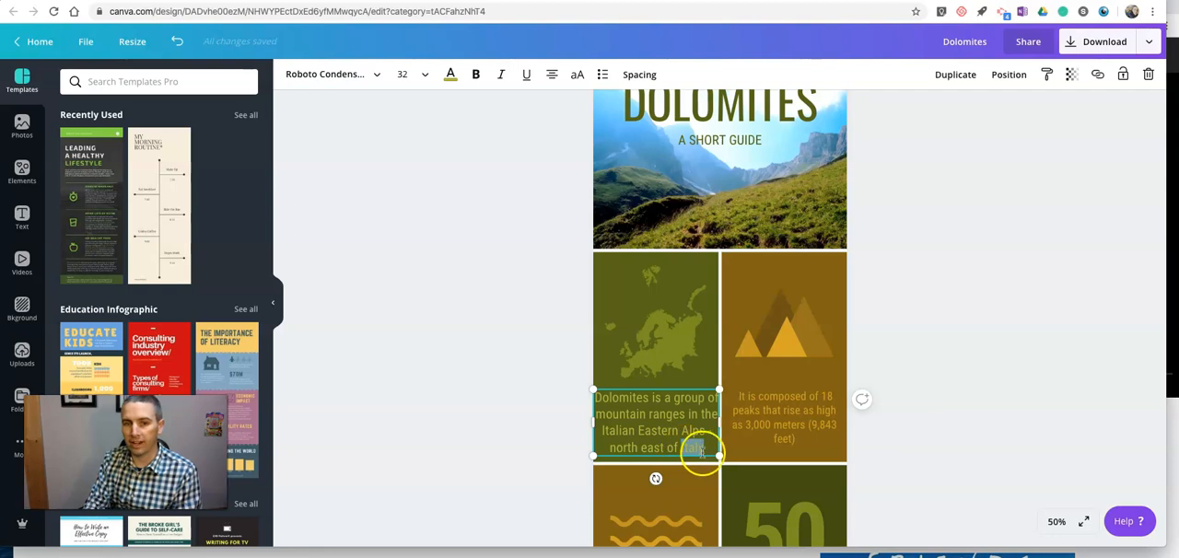
Step: Colour the linked word Italy with the blue swatch from Default Colors
click(450, 74)
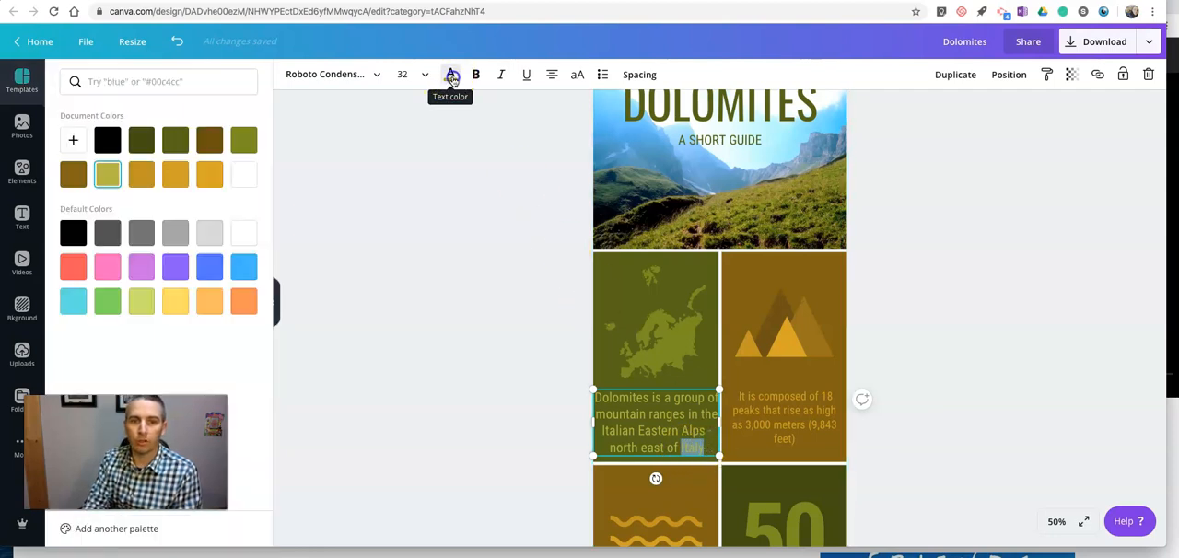
click(210, 265)
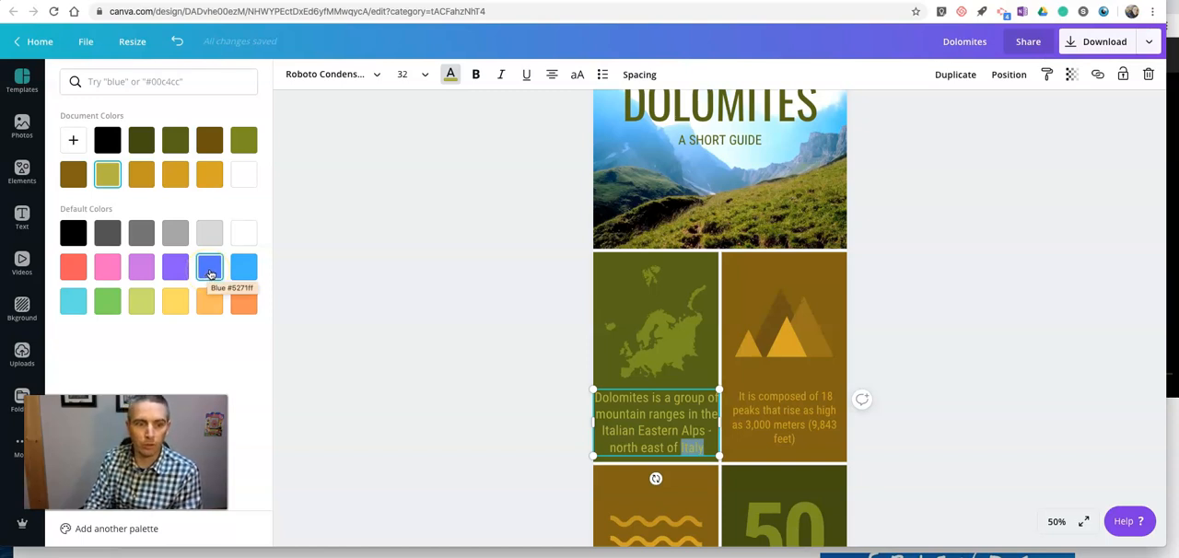
click(210, 265)
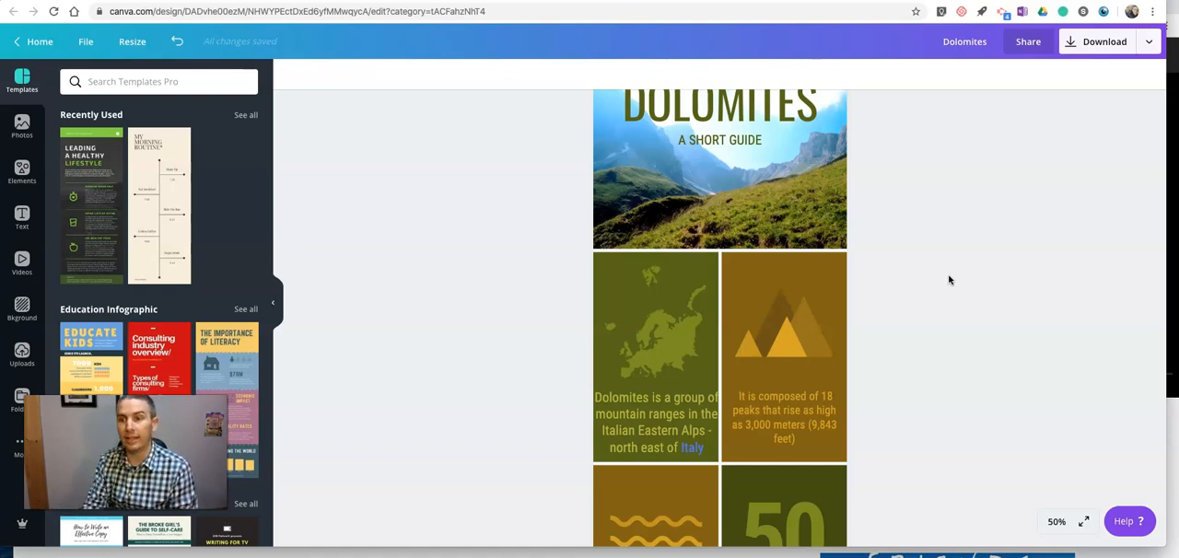
scroll(down, 3)
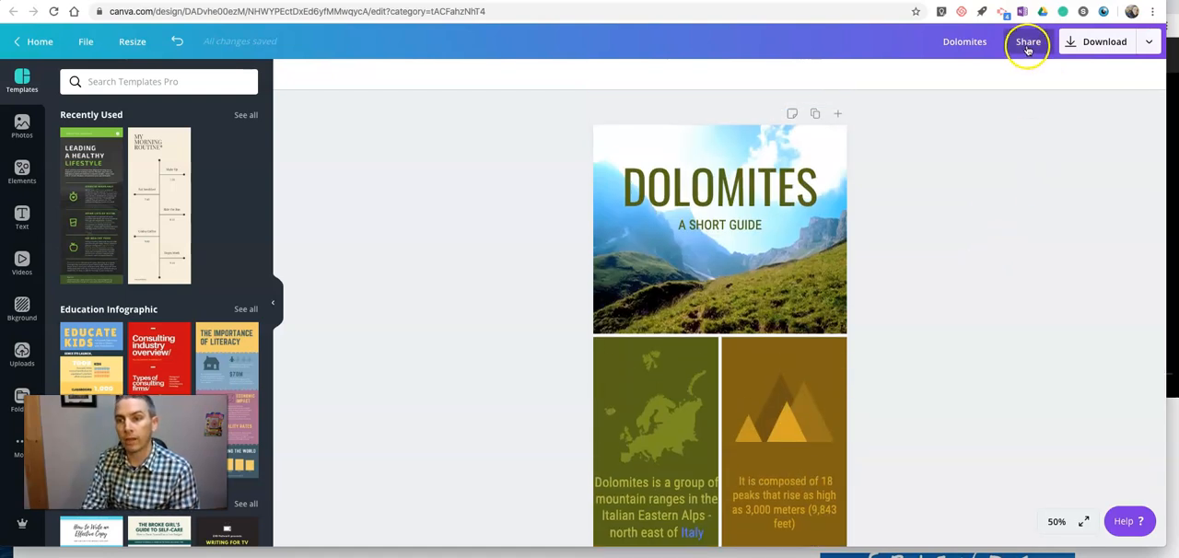
Step: Set the design's share link to view-only and copy it
click(1028, 41)
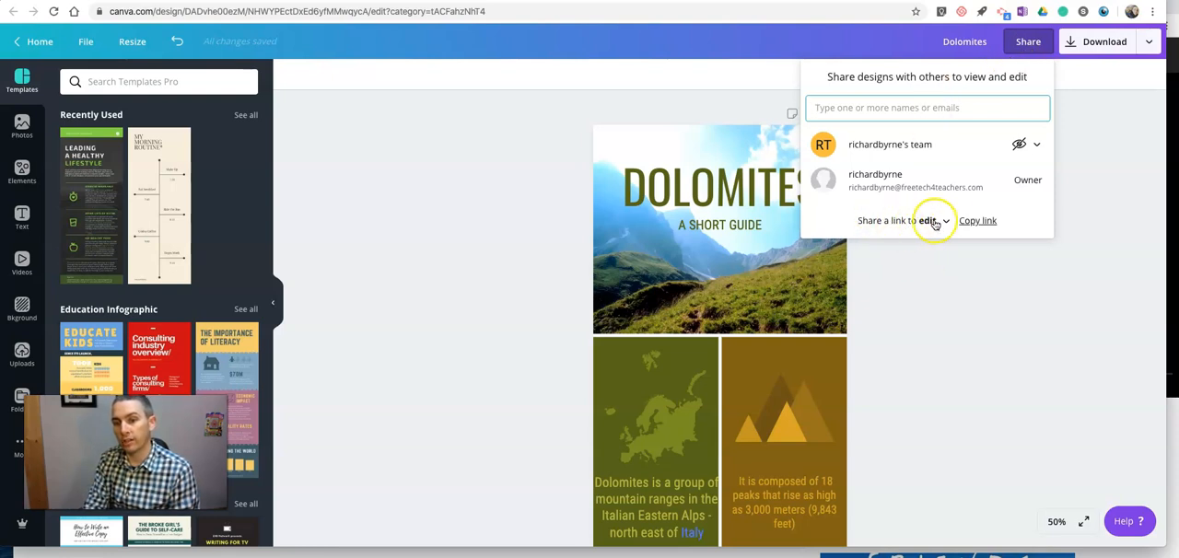
click(932, 221)
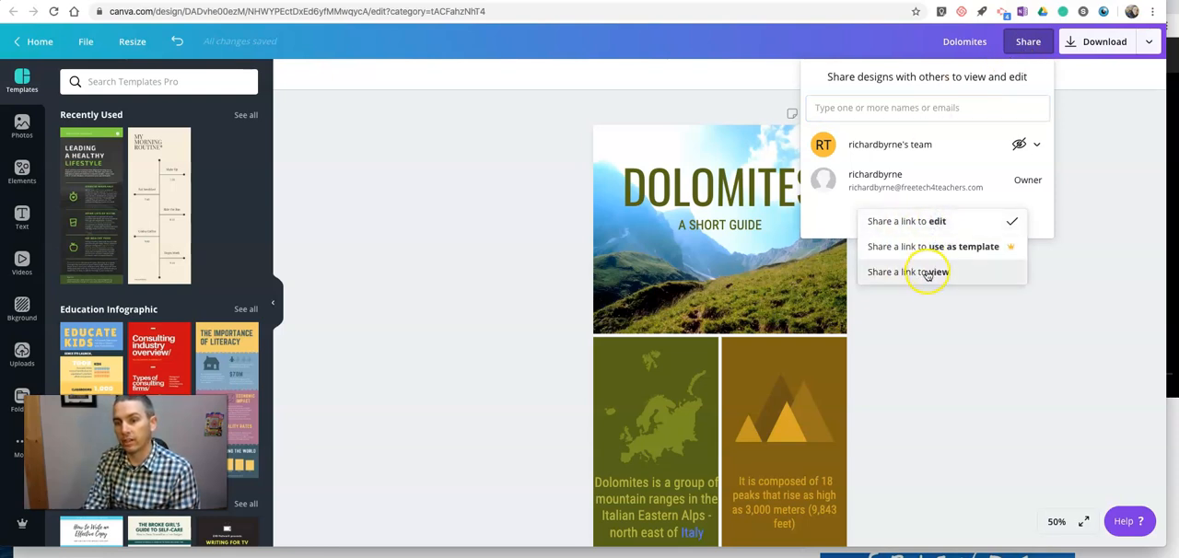
click(908, 272)
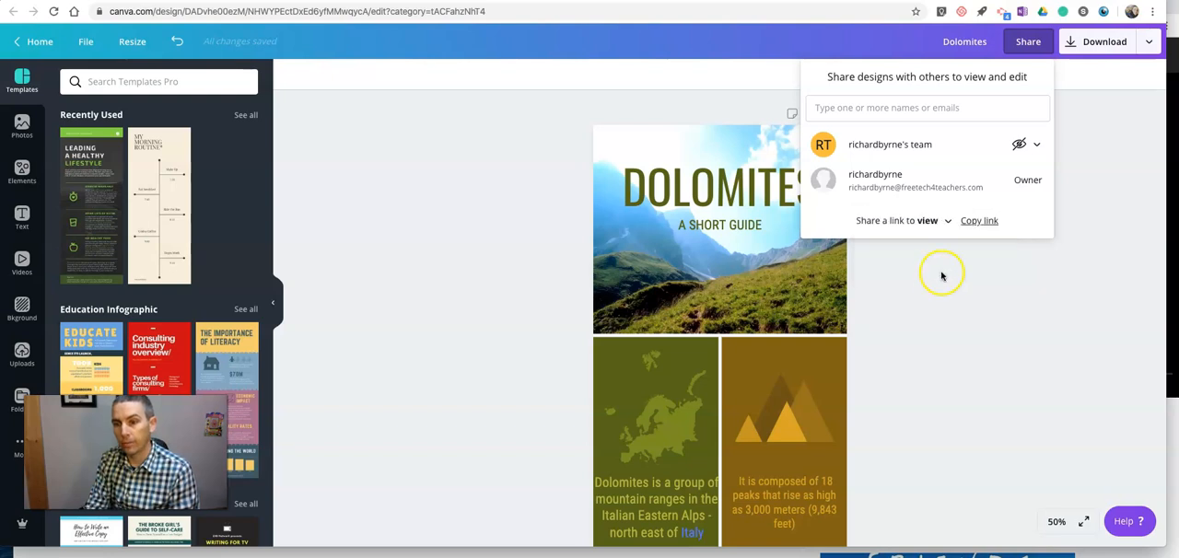
click(980, 221)
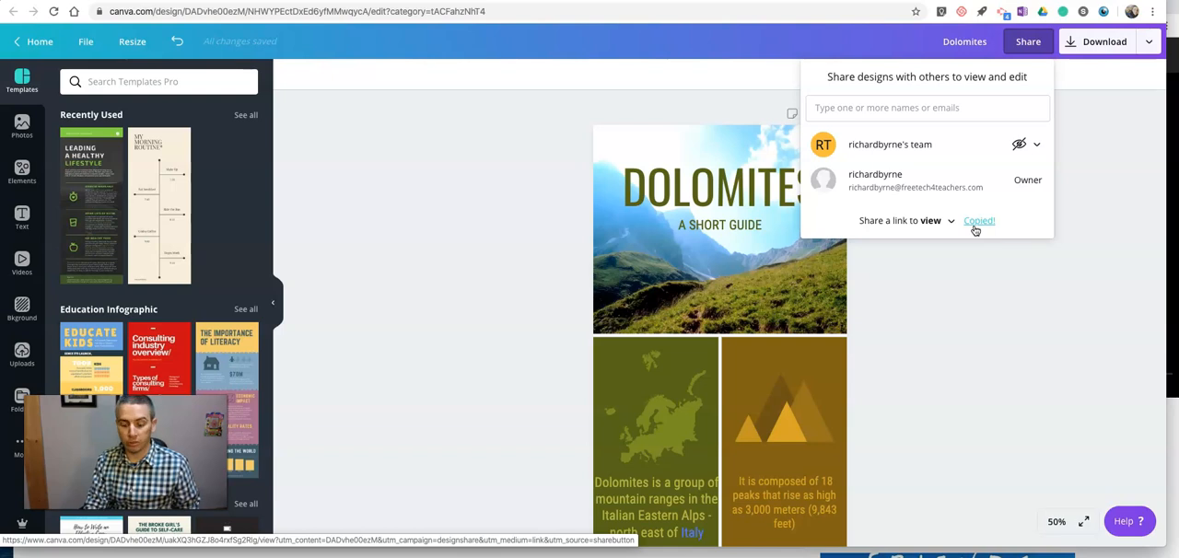
click(978, 221)
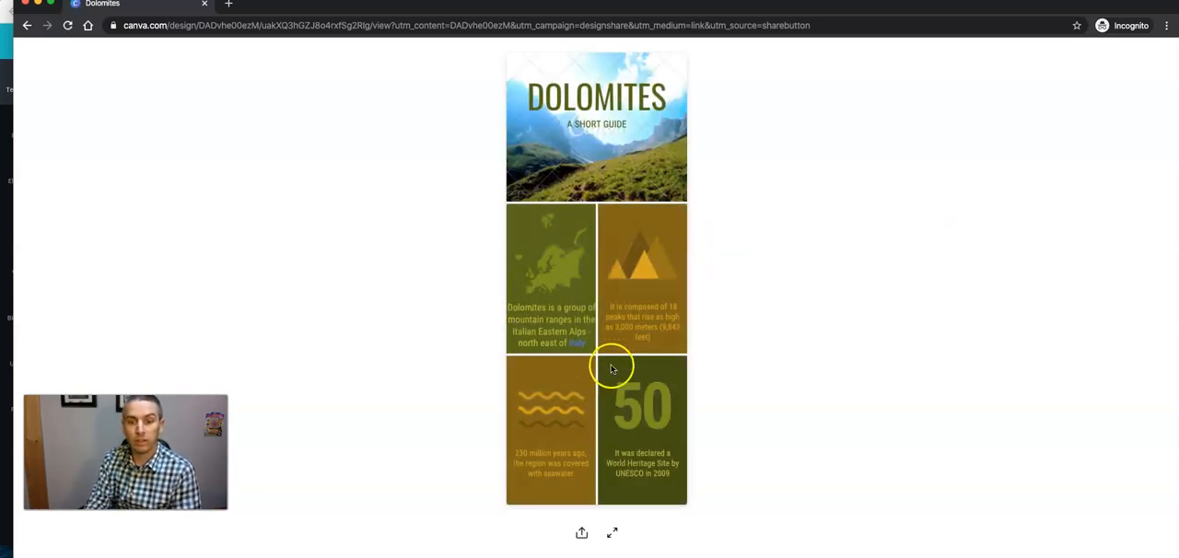
mouse_move(504, 336)
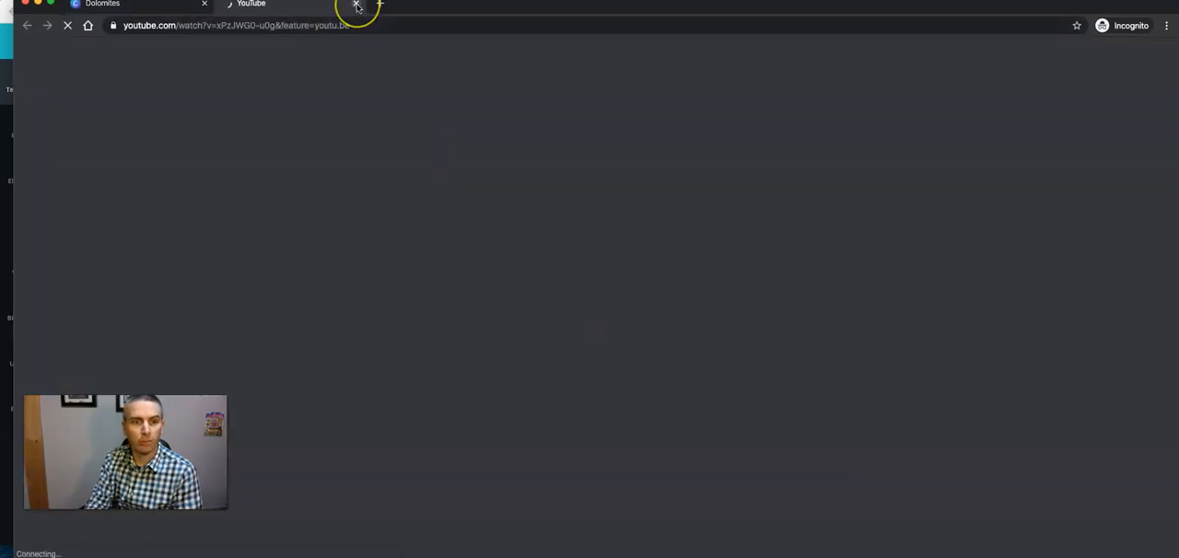
Step: Follow the Italy link from the shared view to confirm the YouTube video opens
click(356, 4)
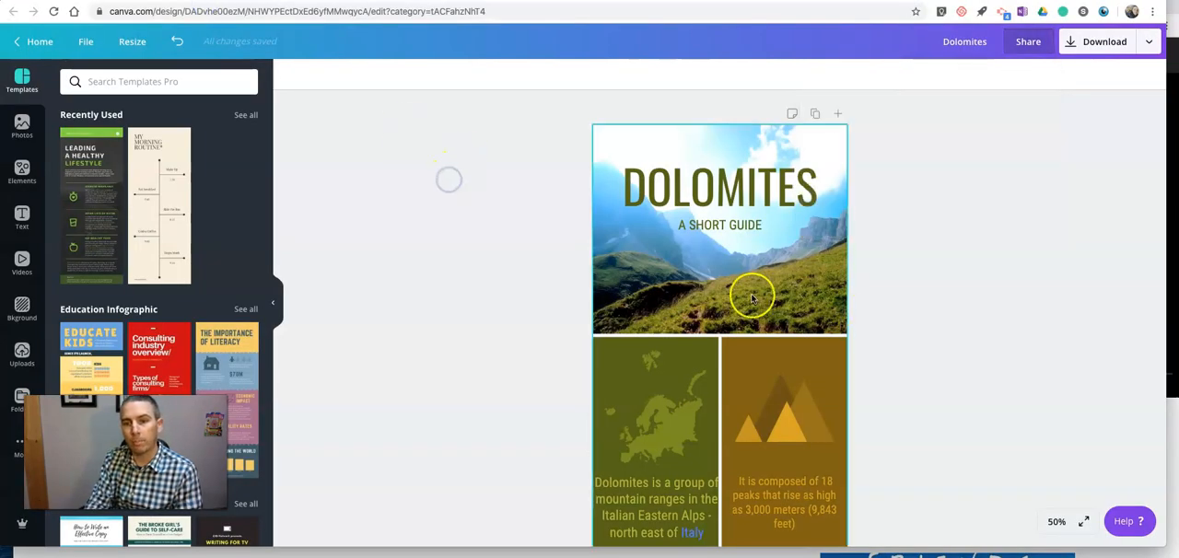
mouse_move(774, 316)
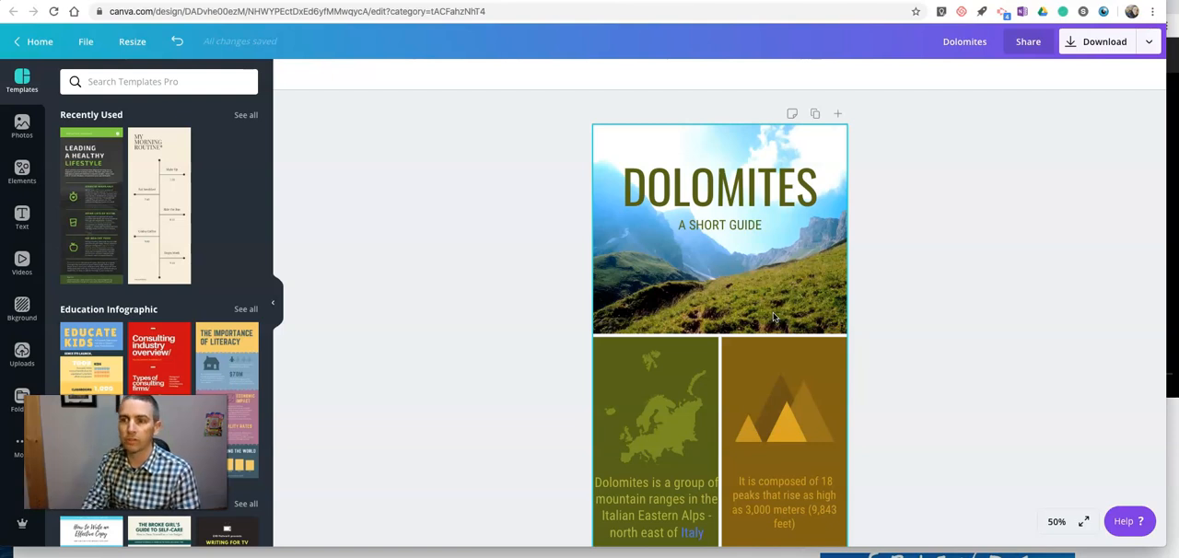
mouse_move(1131, 110)
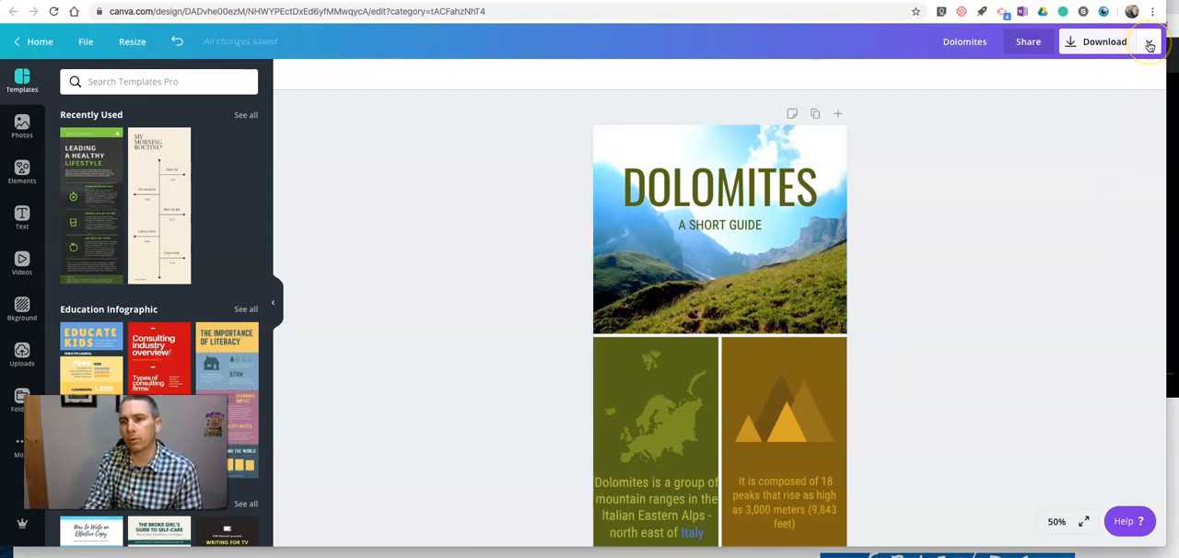
Step: Expand all publishing options and scroll down to the Embed destination
click(1149, 41)
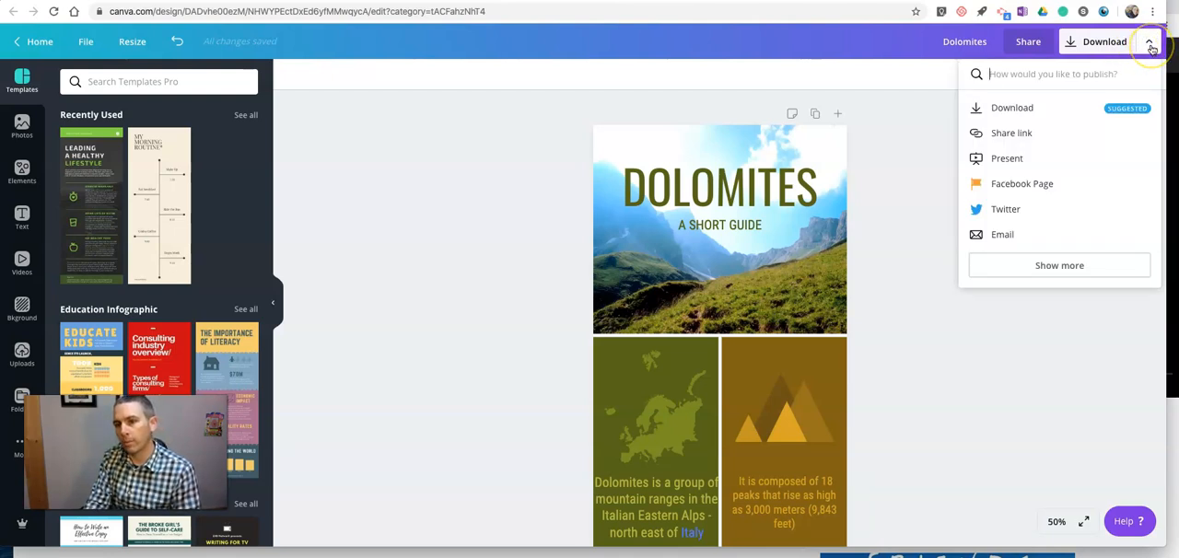
mouse_move(1006, 159)
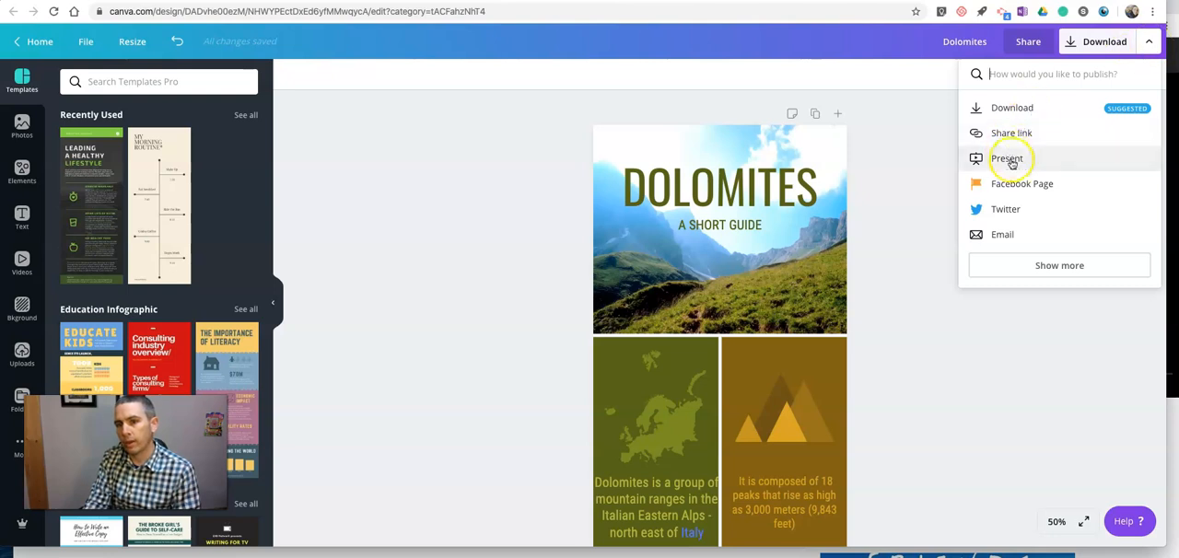
mouse_move(1011, 133)
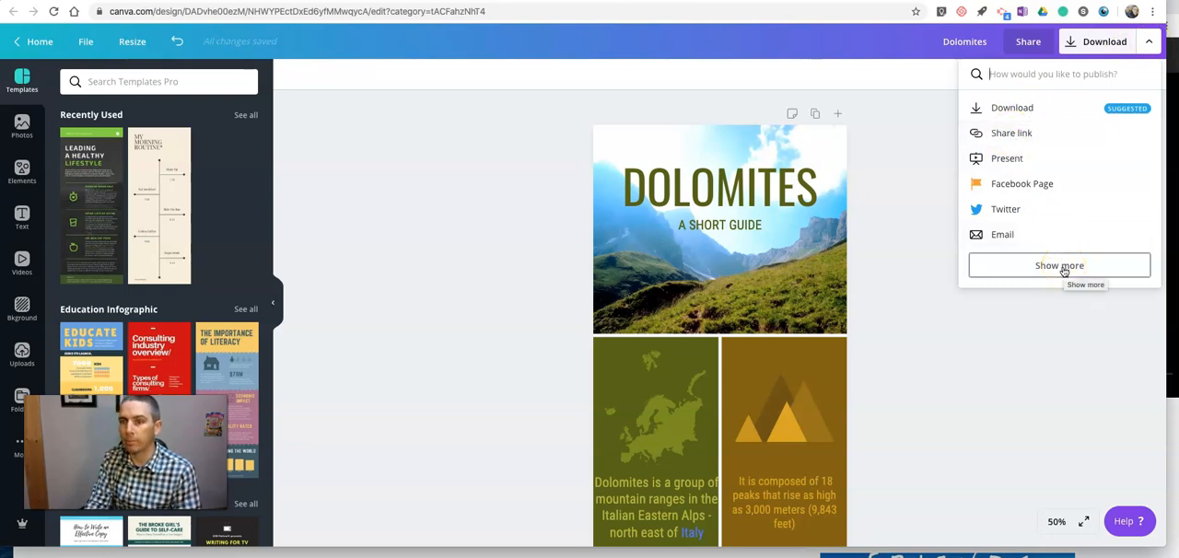
click(1059, 265)
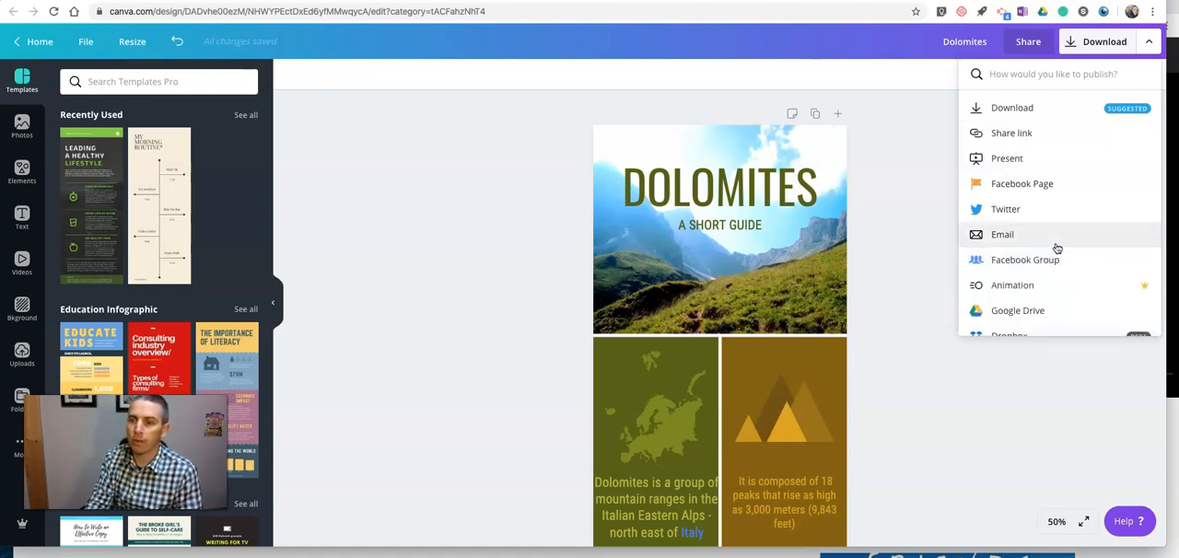
scroll(down, 3)
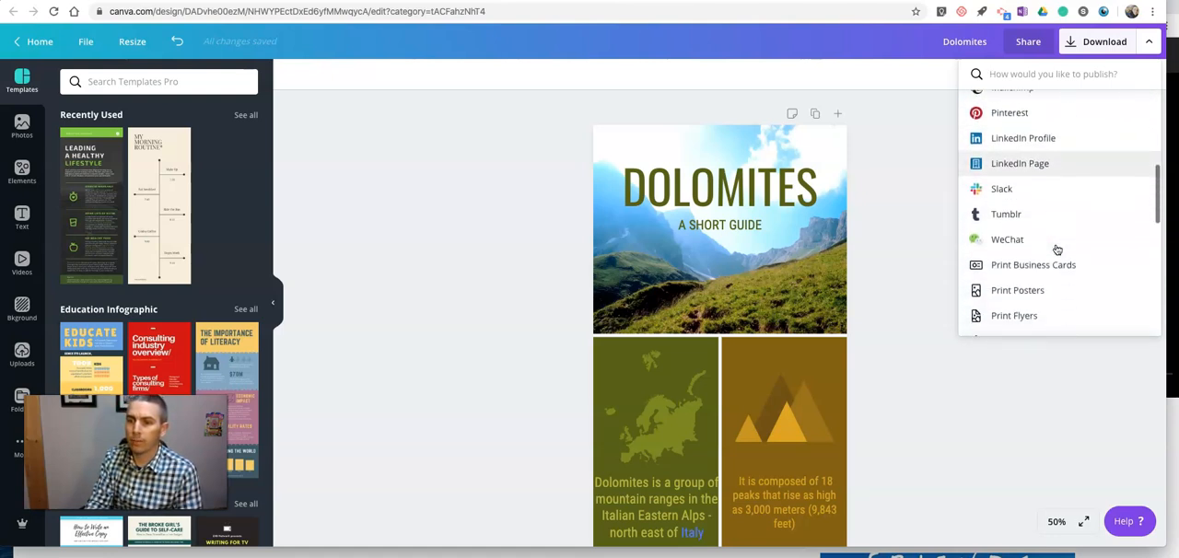
scroll(down, 3)
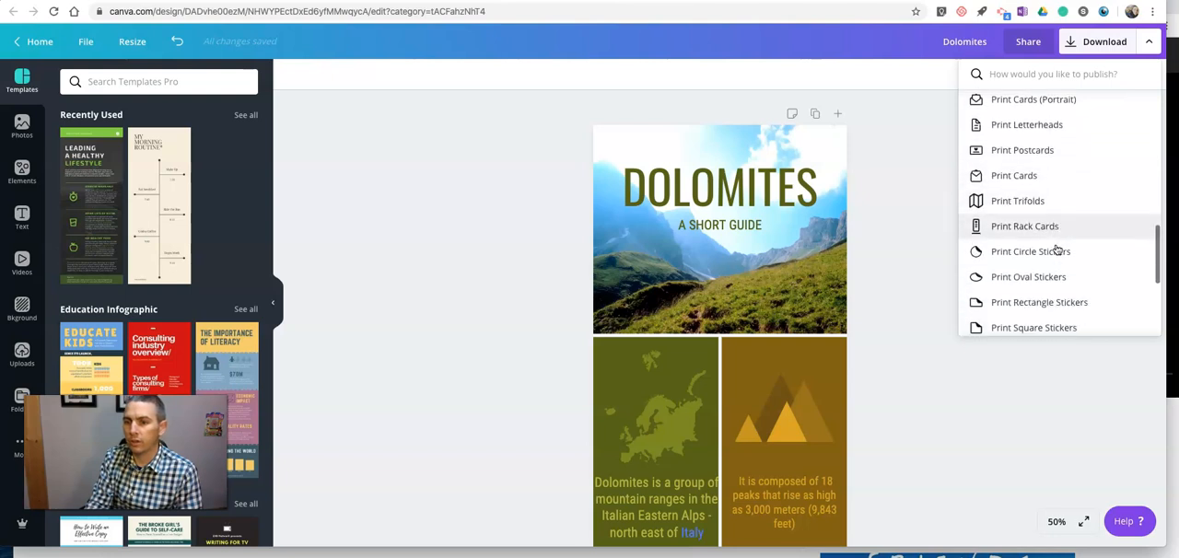
scroll(down, 3)
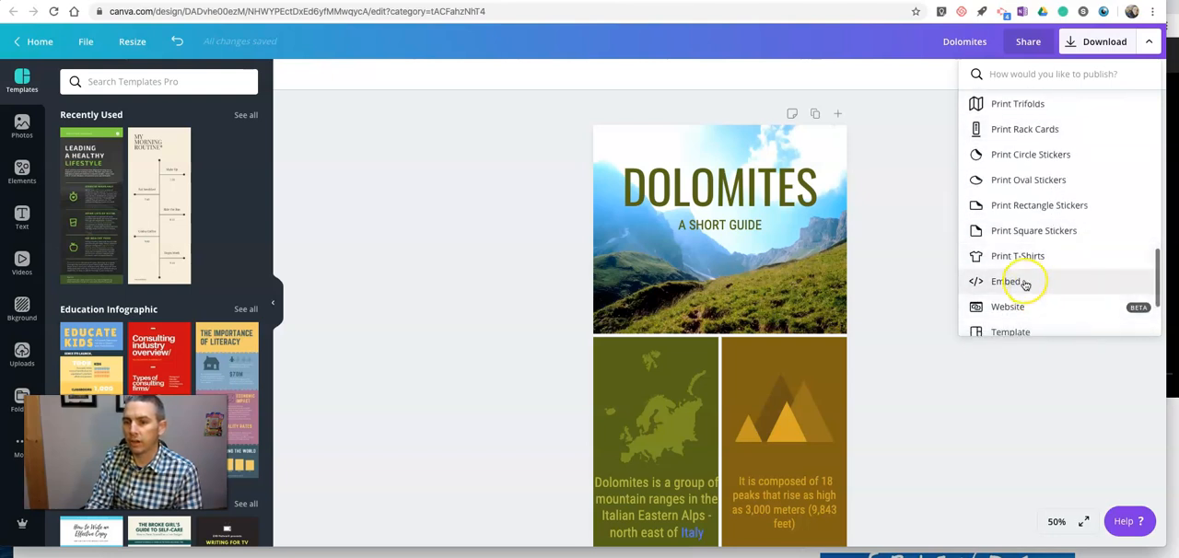
Step: Generate embed links for the Dolomites design and copy the HTML embed code
click(1006, 280)
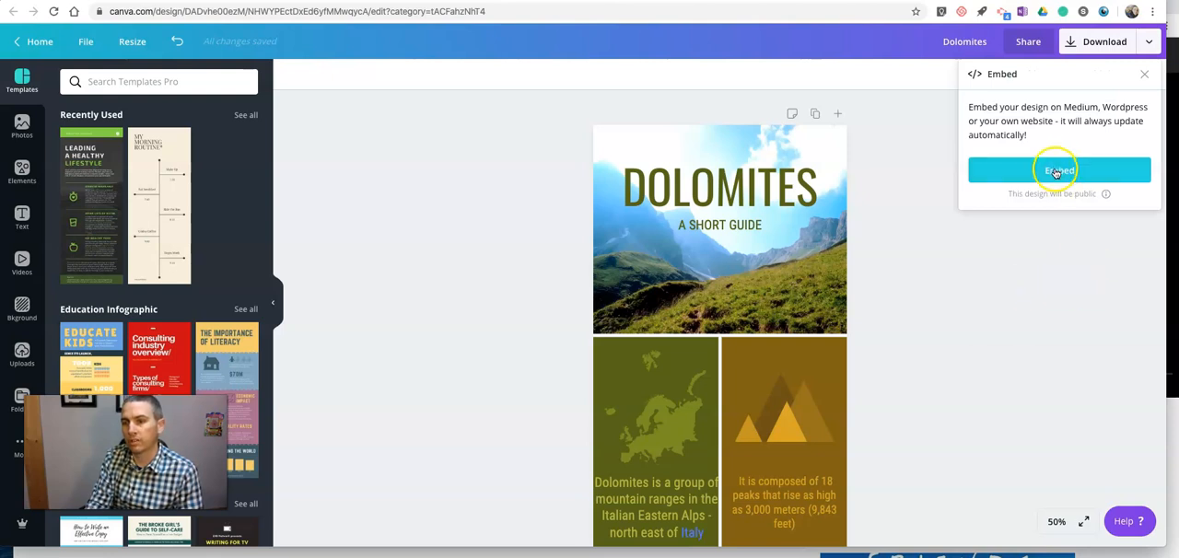
click(1058, 169)
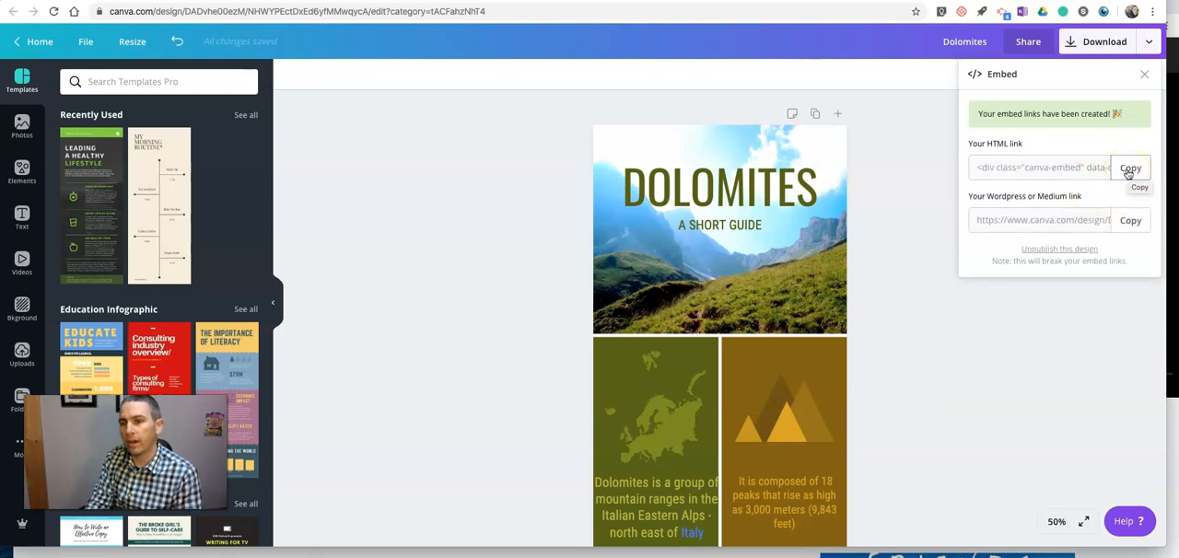
mouse_move(1011, 204)
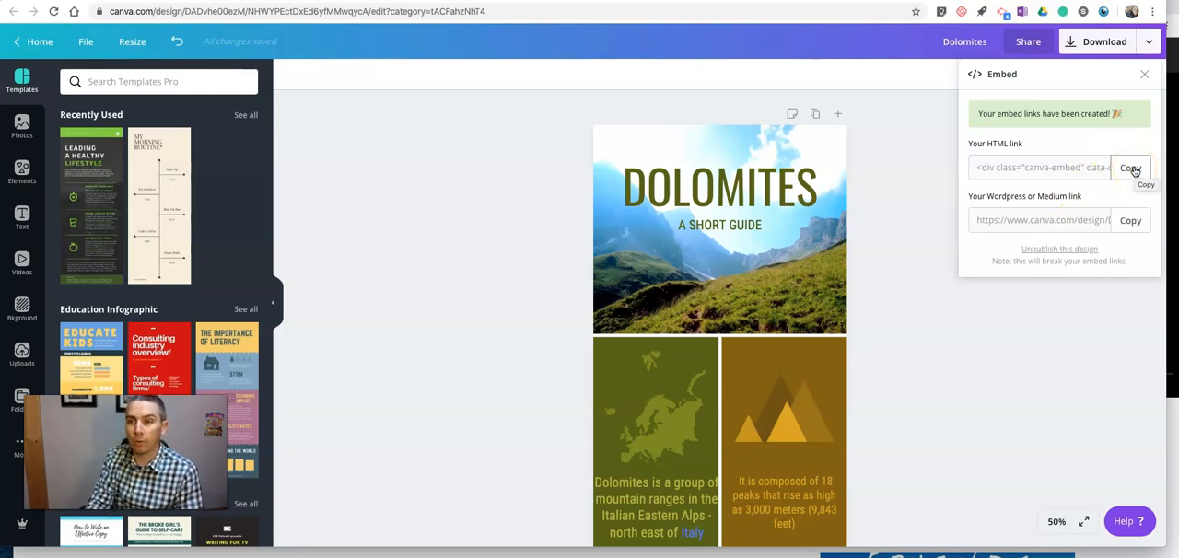
click(1131, 167)
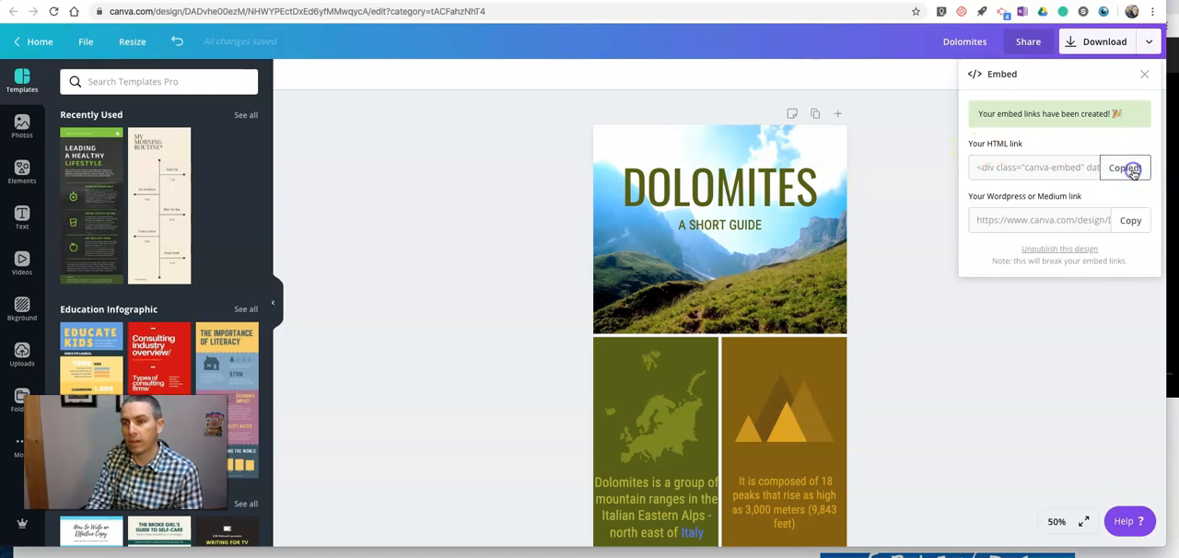
click(1124, 167)
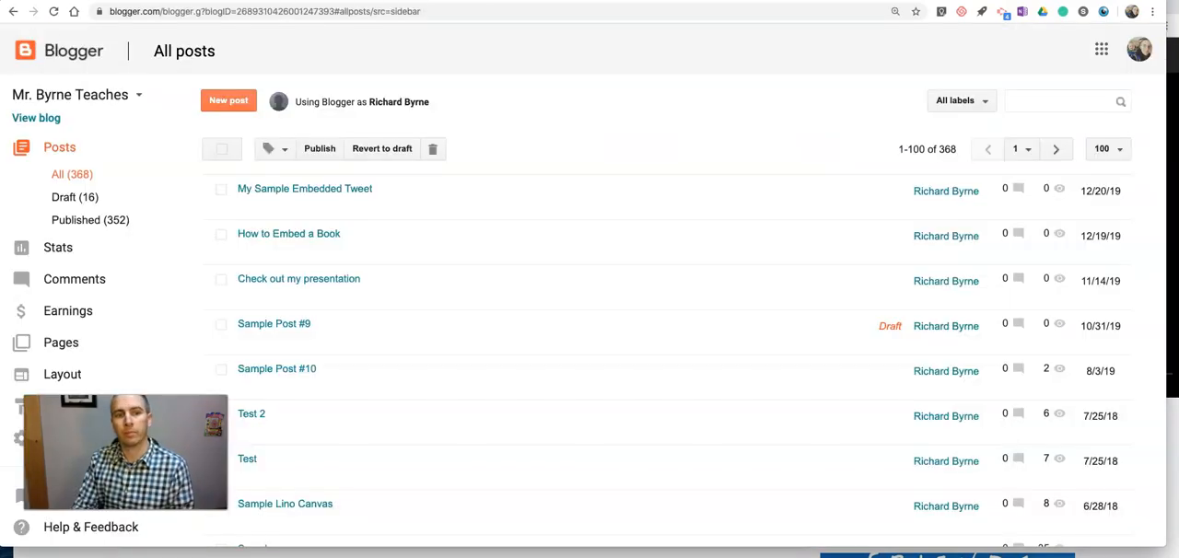
Step: Create a new post in HTML view with the embed code, titled 'Sample Infographic'
click(228, 99)
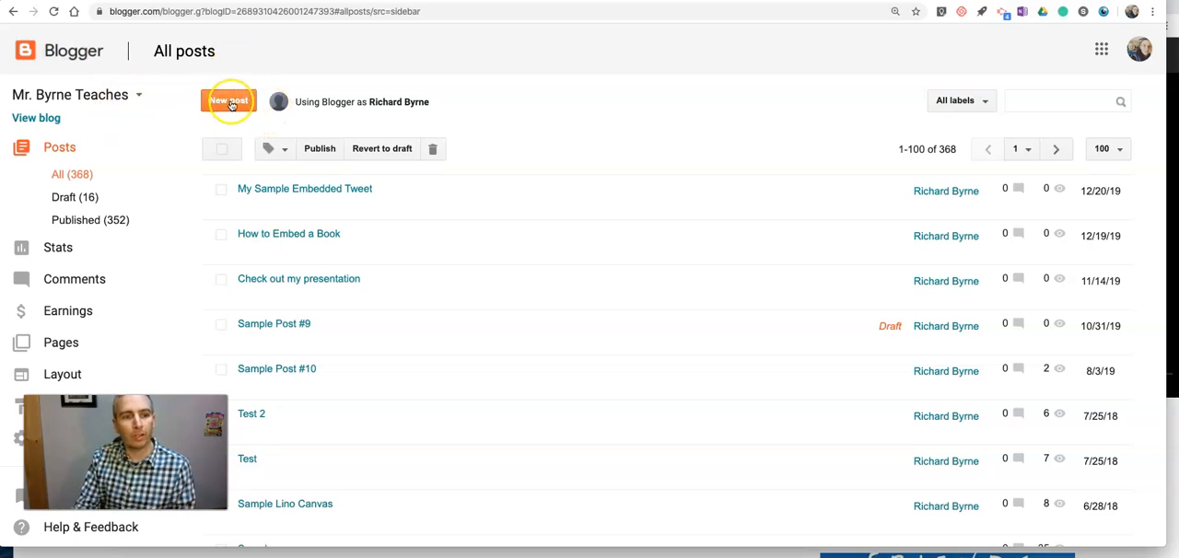
click(229, 101)
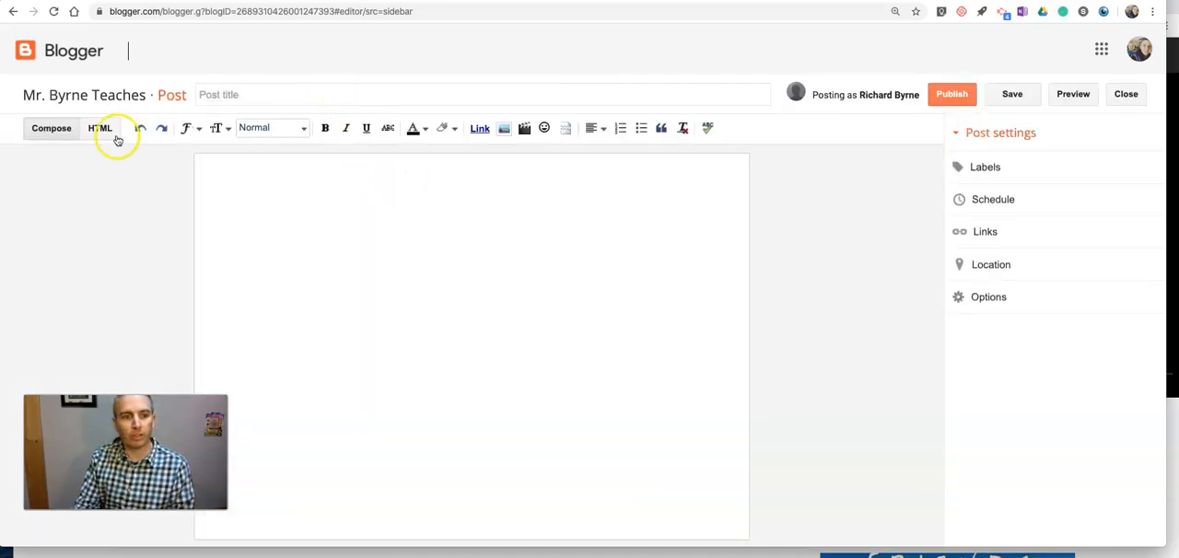
click(100, 129)
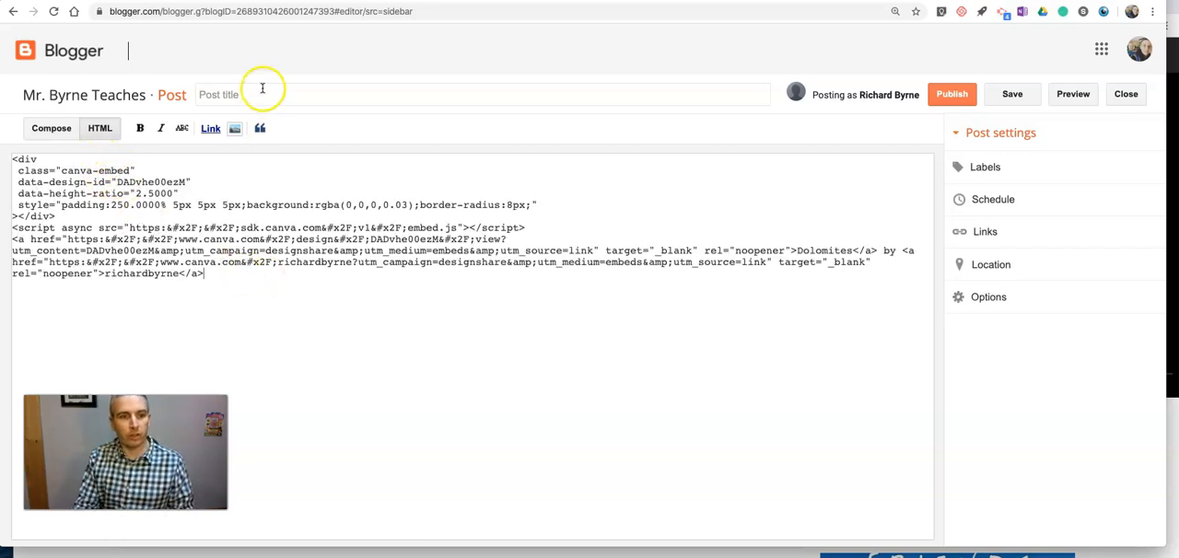
text(Sample Infog)
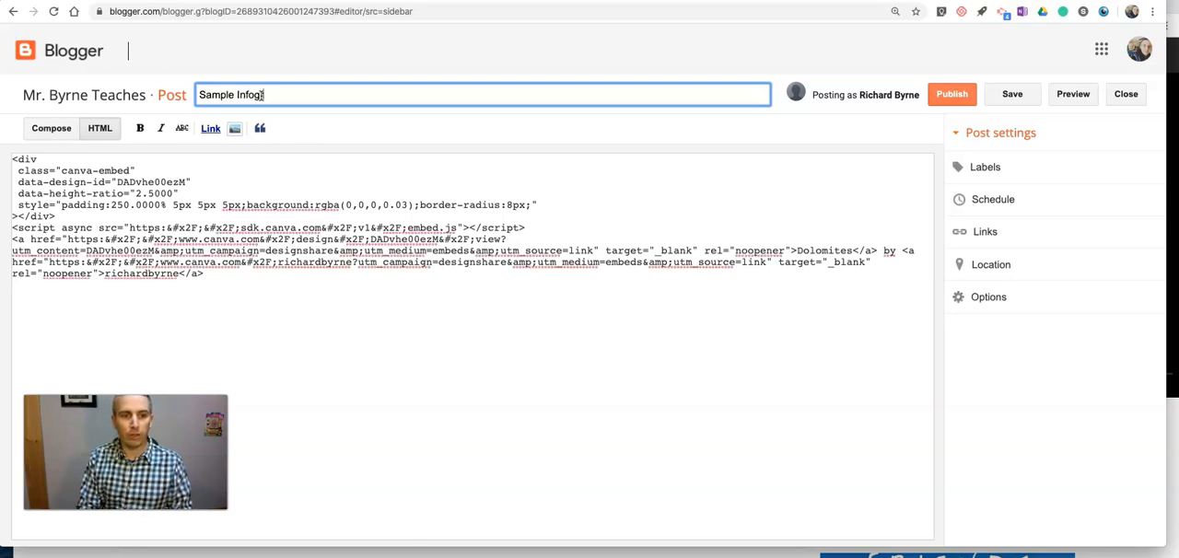
text(raphic)
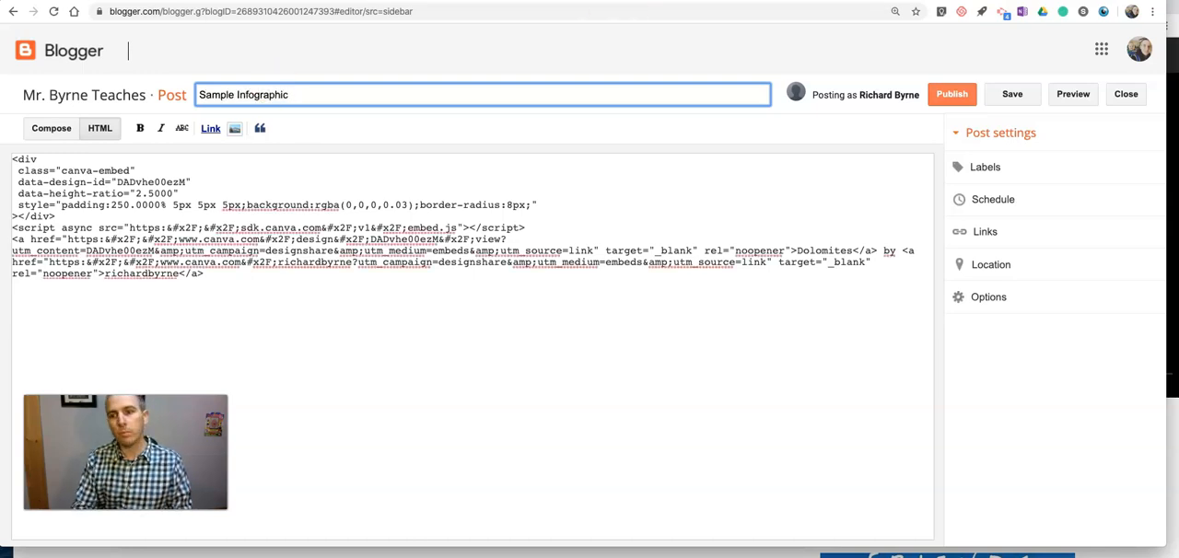
Step: Publish the Sample Infographic post and confirm
click(951, 94)
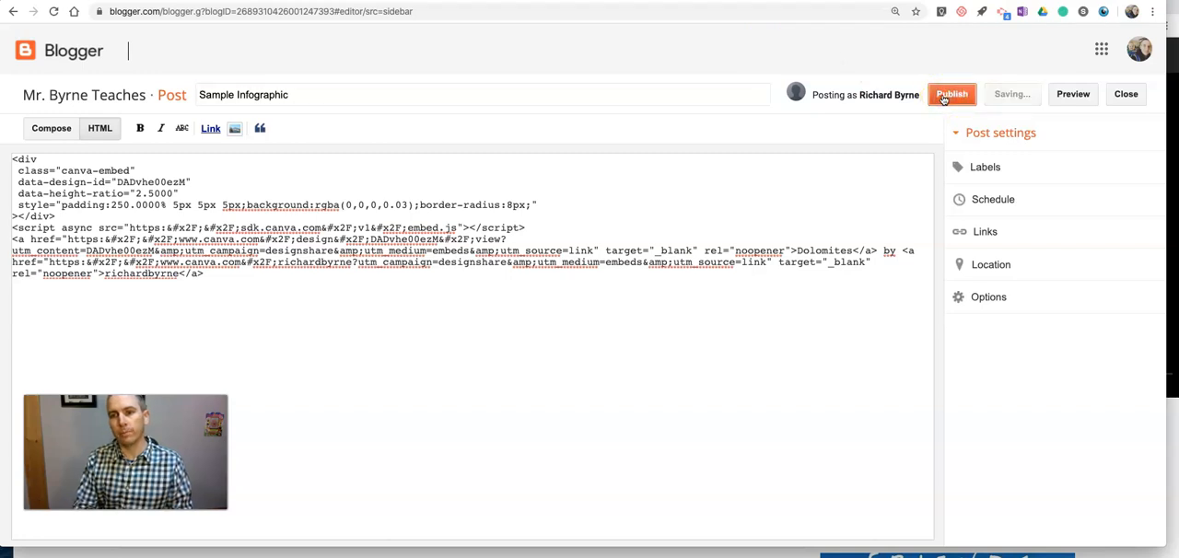
click(950, 94)
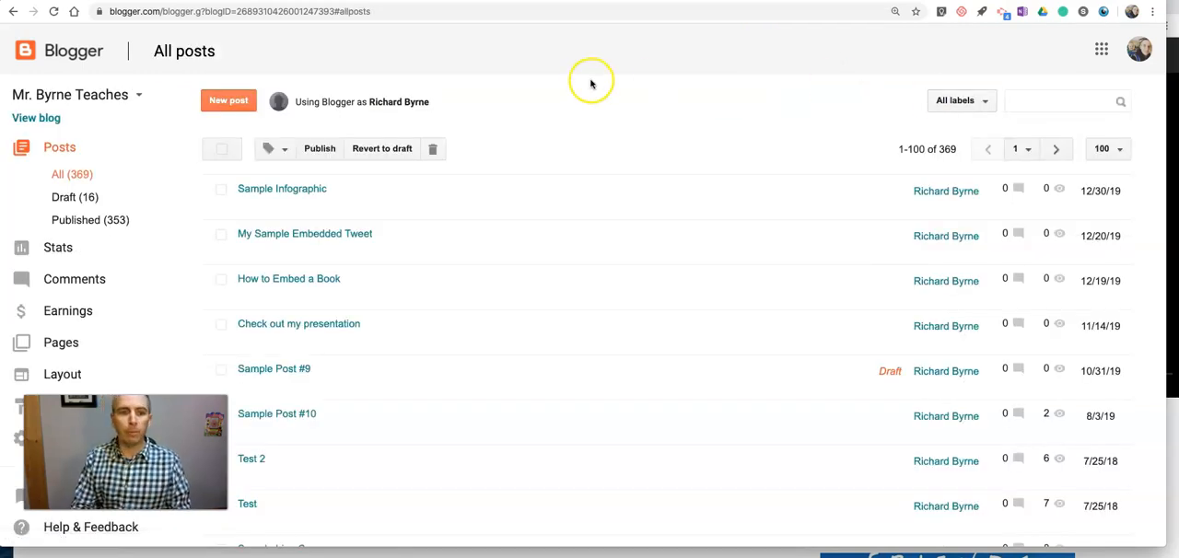
Step: View the live Sample Infographic post and test the Italy hyperlink to its YouTube video
click(282, 188)
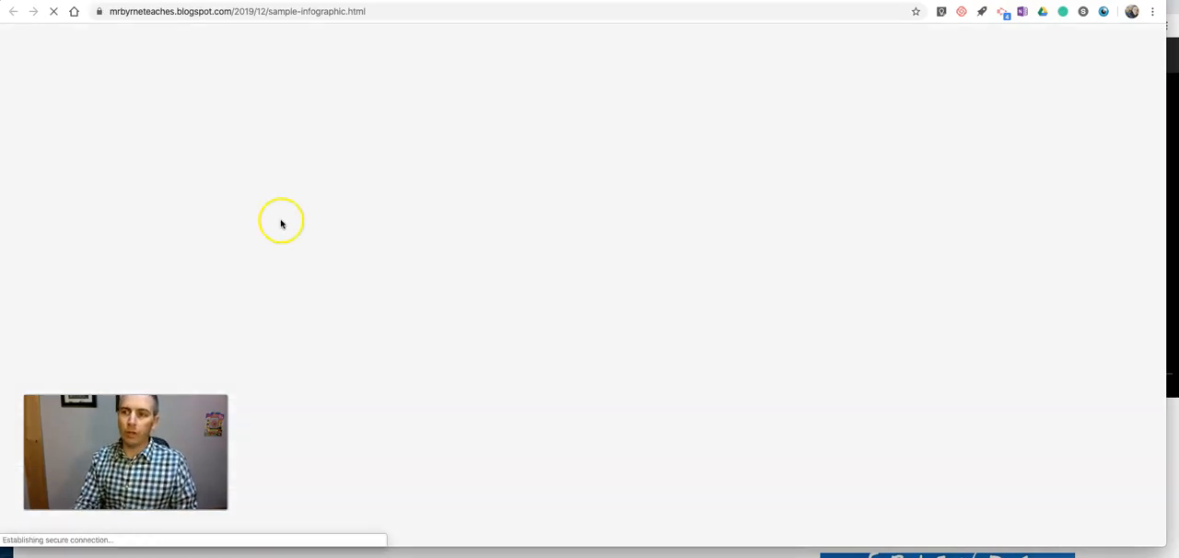
mouse_move(465, 244)
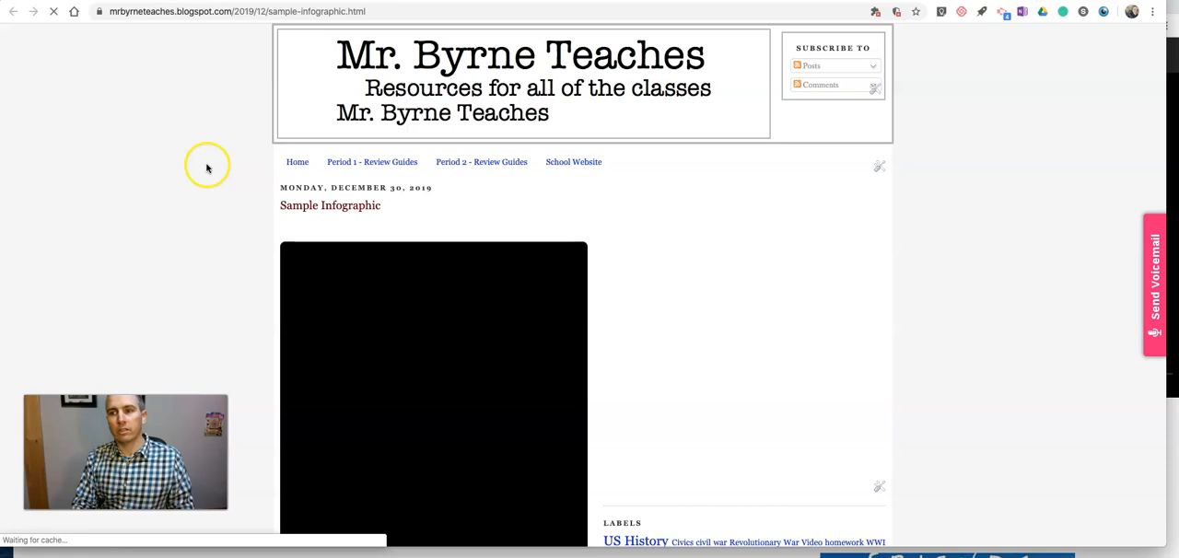
scroll(down, 3)
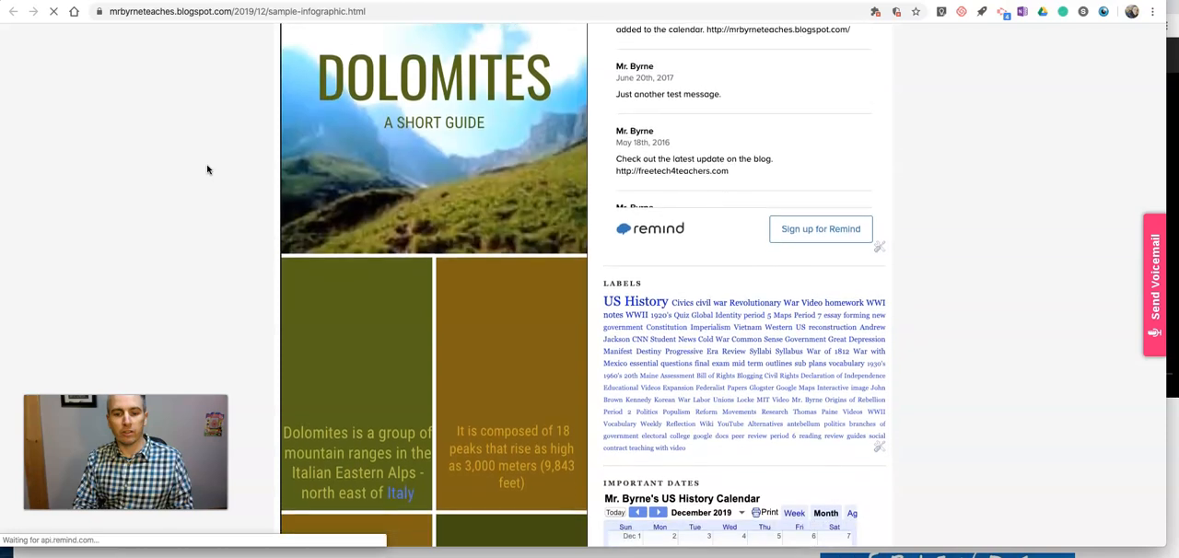
scroll(down, 3)
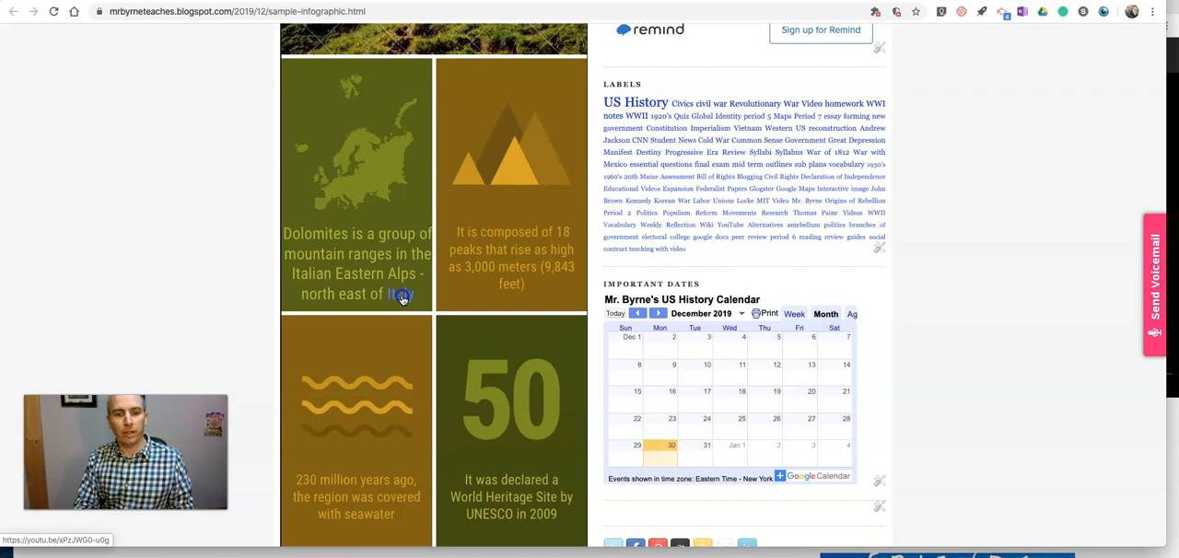
click(402, 295)
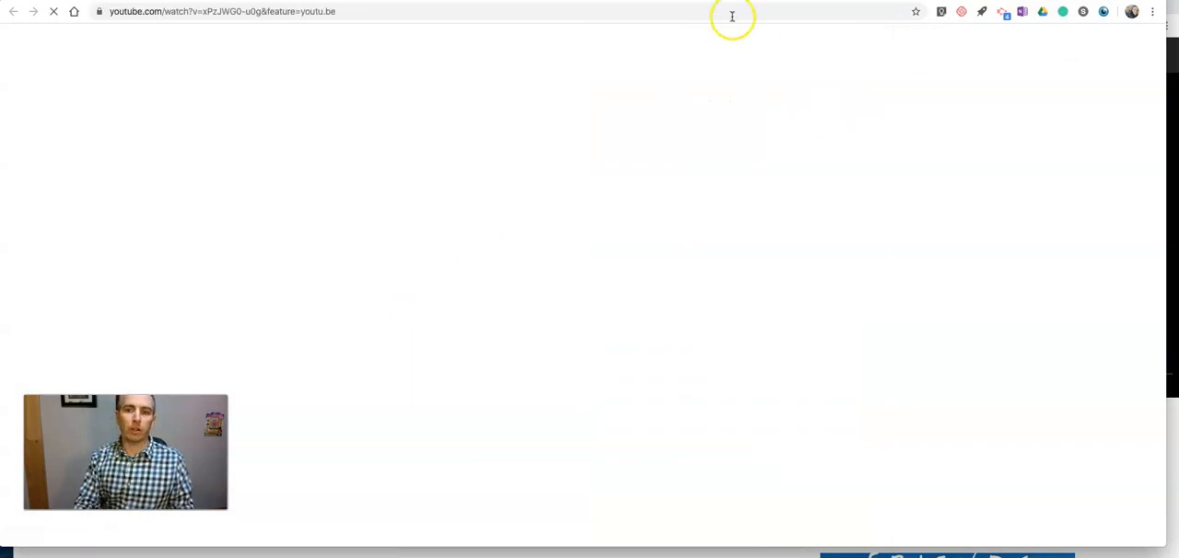
text(mrbyrneteaches.blogspot.com/2019/12/sample-infographic.html)
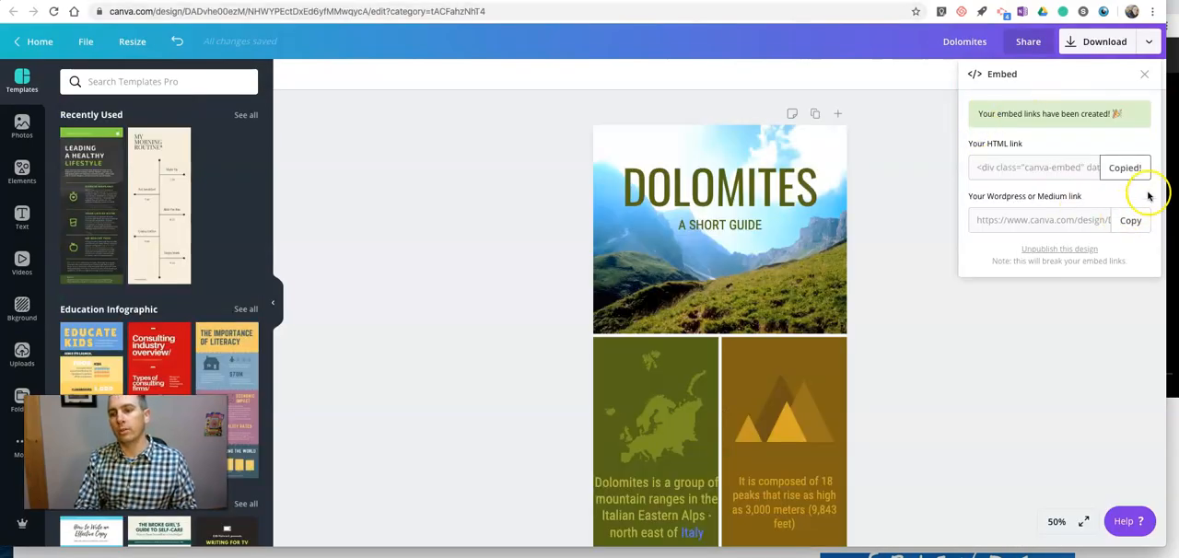
Step: Copy Canva's HTML embed code and the WordPress or Medium link
click(1132, 221)
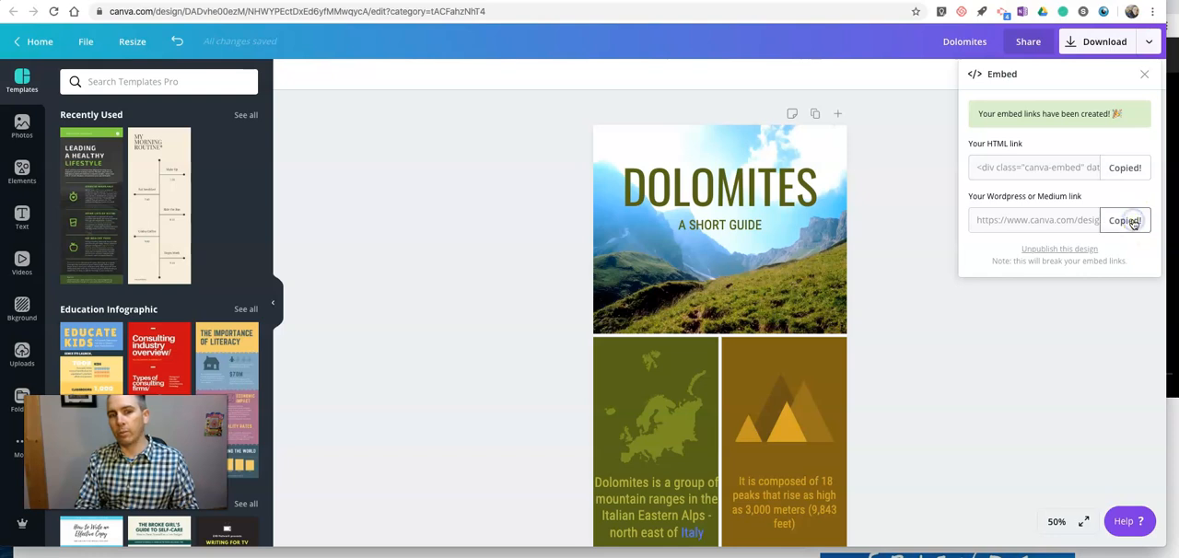
click(1124, 221)
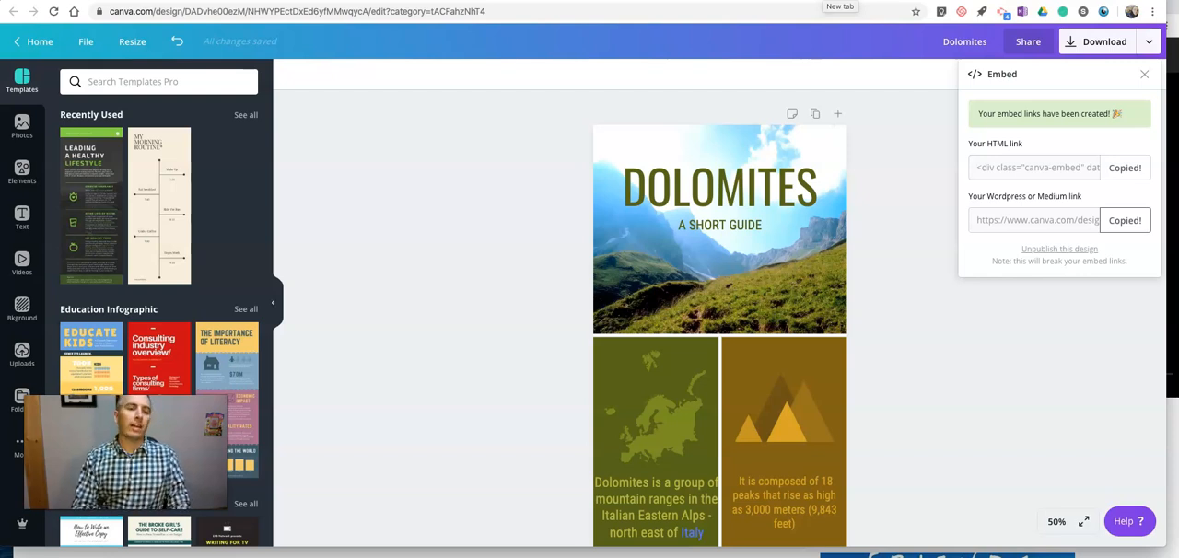
mouse_move(549, 107)
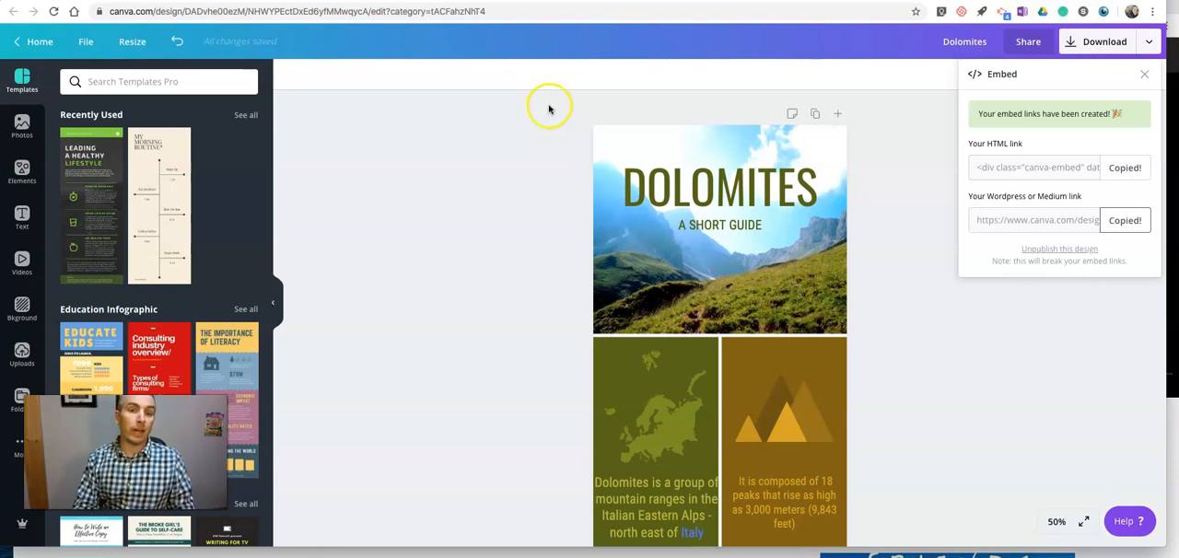
mouse_move(538, 114)
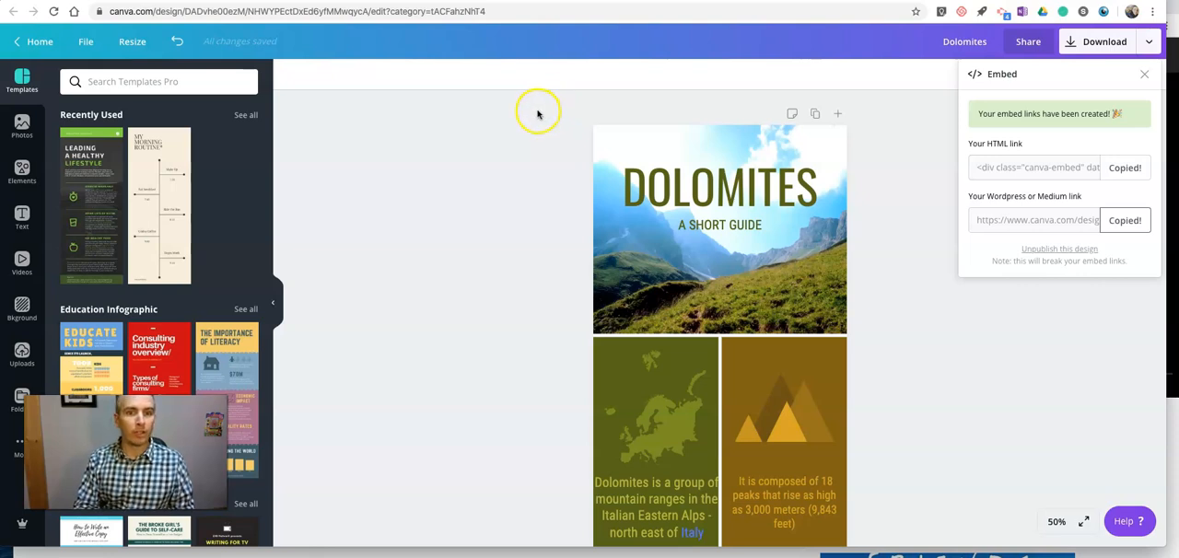
mouse_move(468, 155)
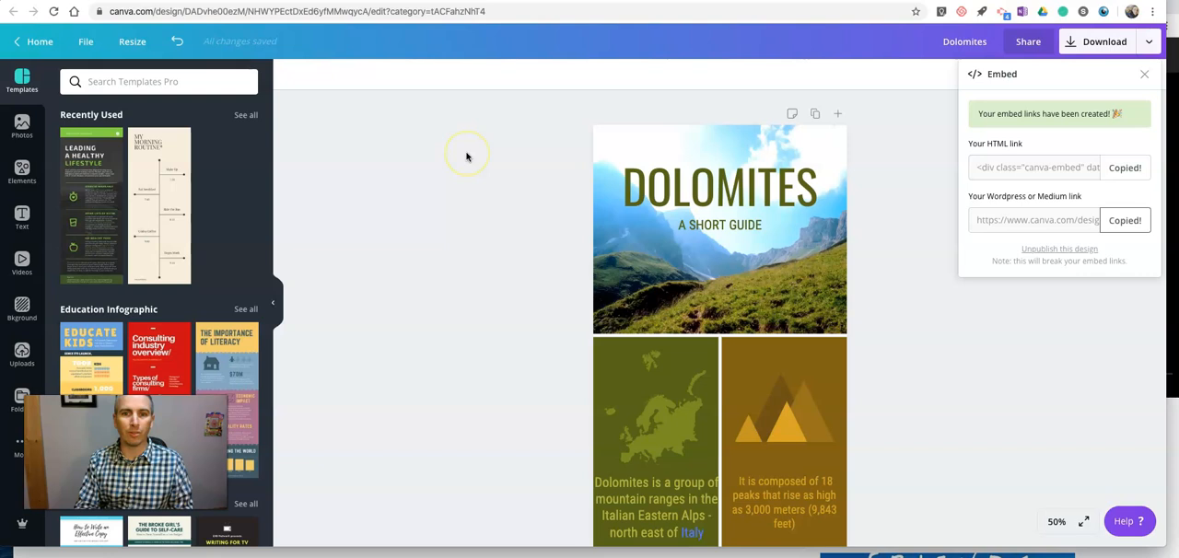
mouse_move(457, 157)
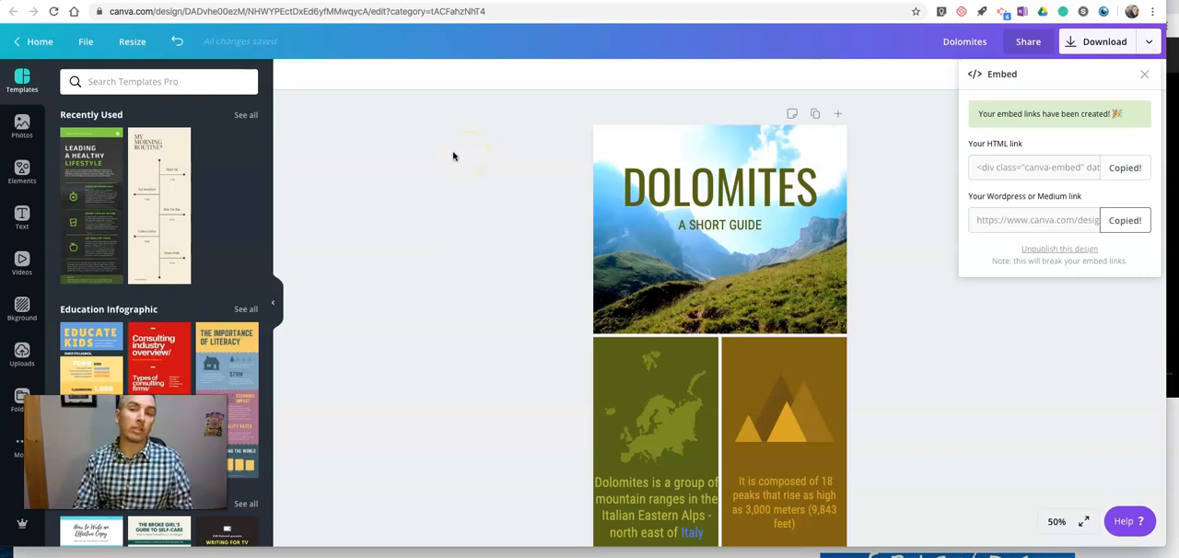